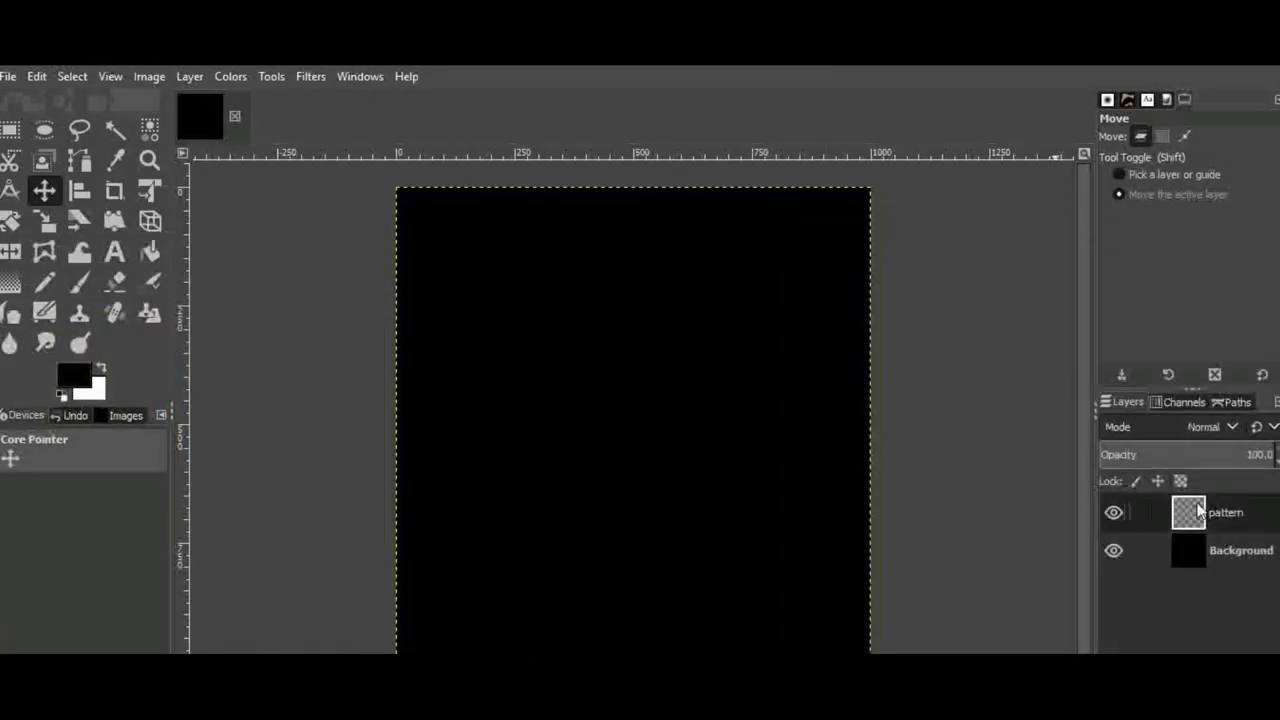
Step: Airbrush a soft white glow at size 145 across the canvas top on the 'light' layer
click(150, 282)
text(light)
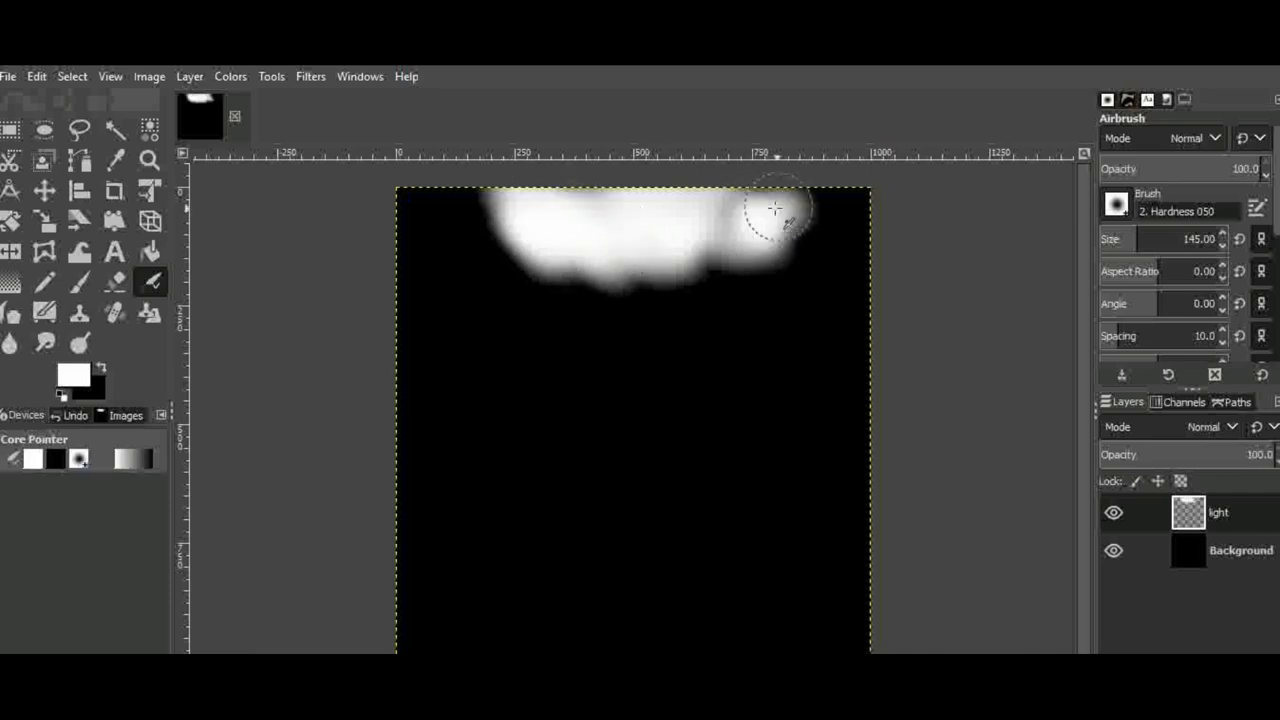
drag(775, 210, 800, 207)
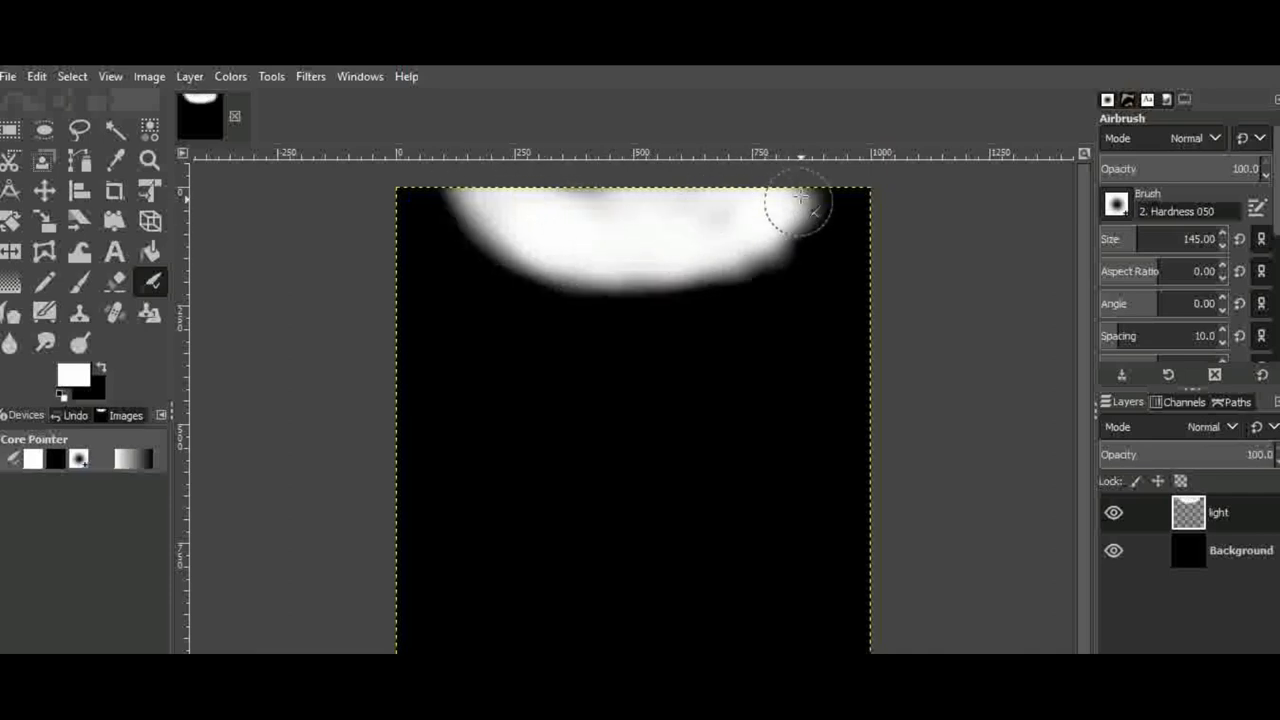
drag(800, 205, 735, 247)
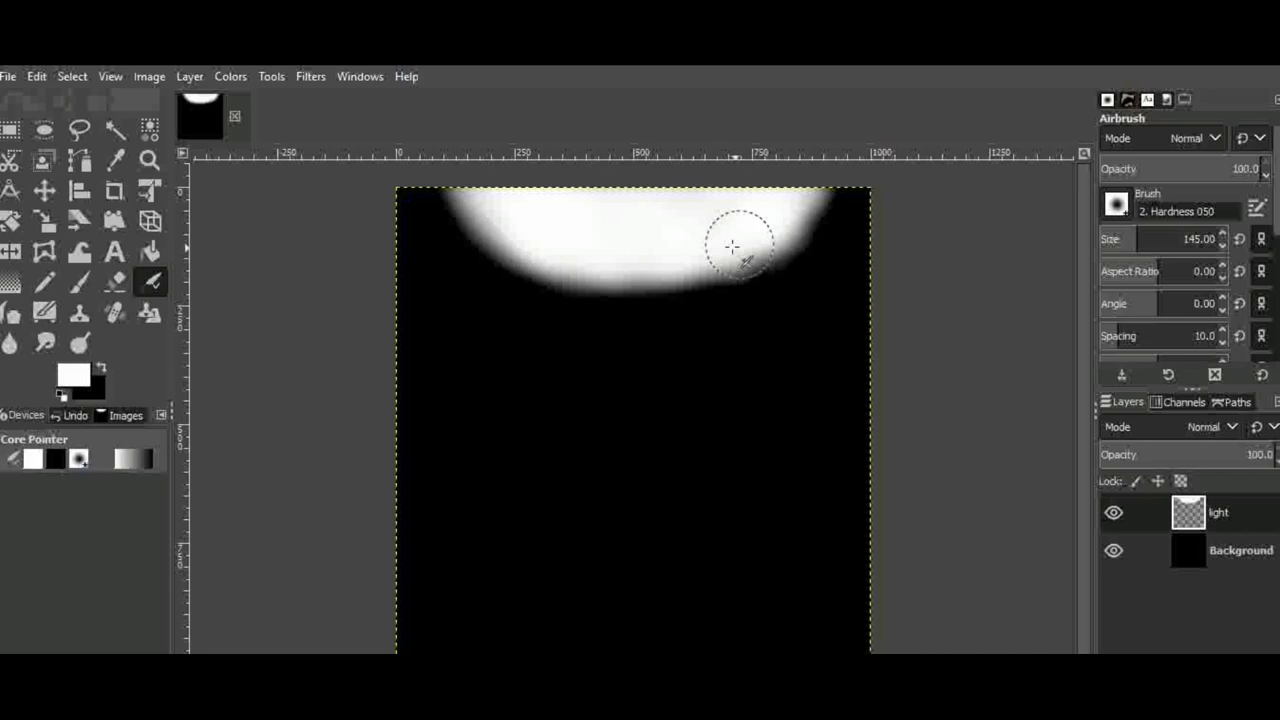
Step: Smudge the glow's lower and side edges downward into the black
click(45, 343)
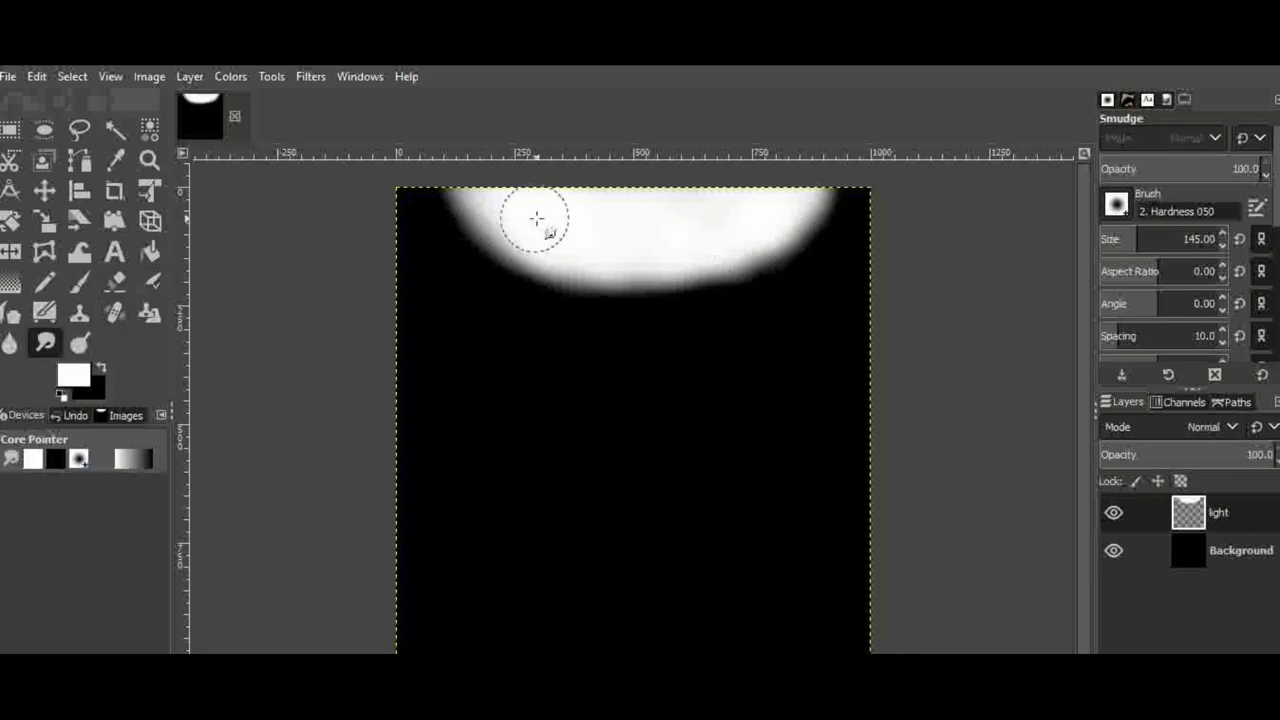
drag(535, 218, 765, 255)
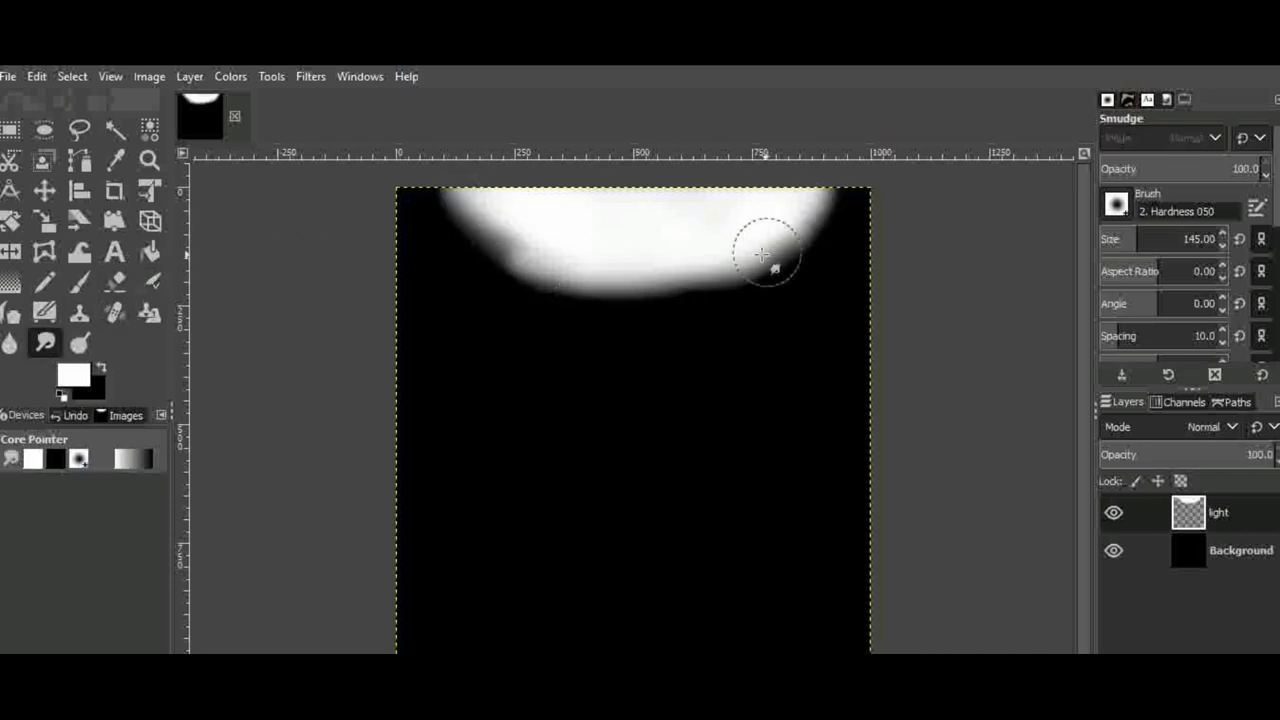
drag(760, 255, 625, 290)
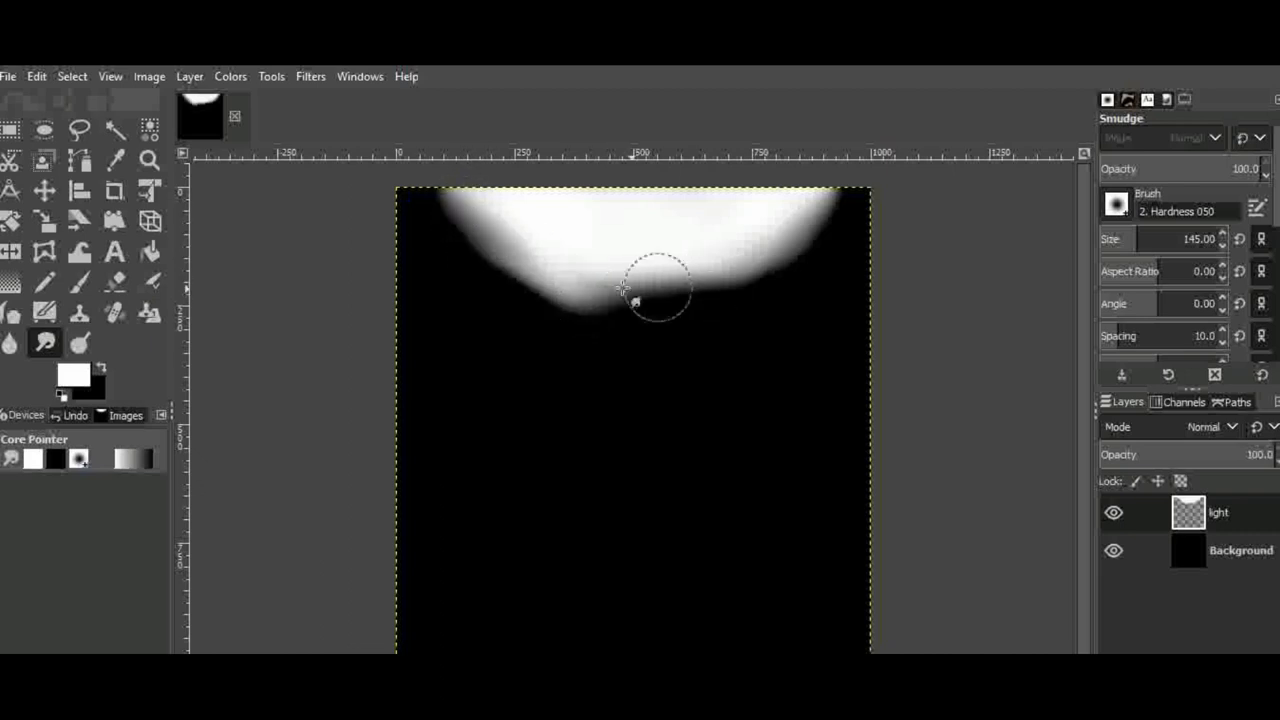
drag(635, 295, 447, 208)
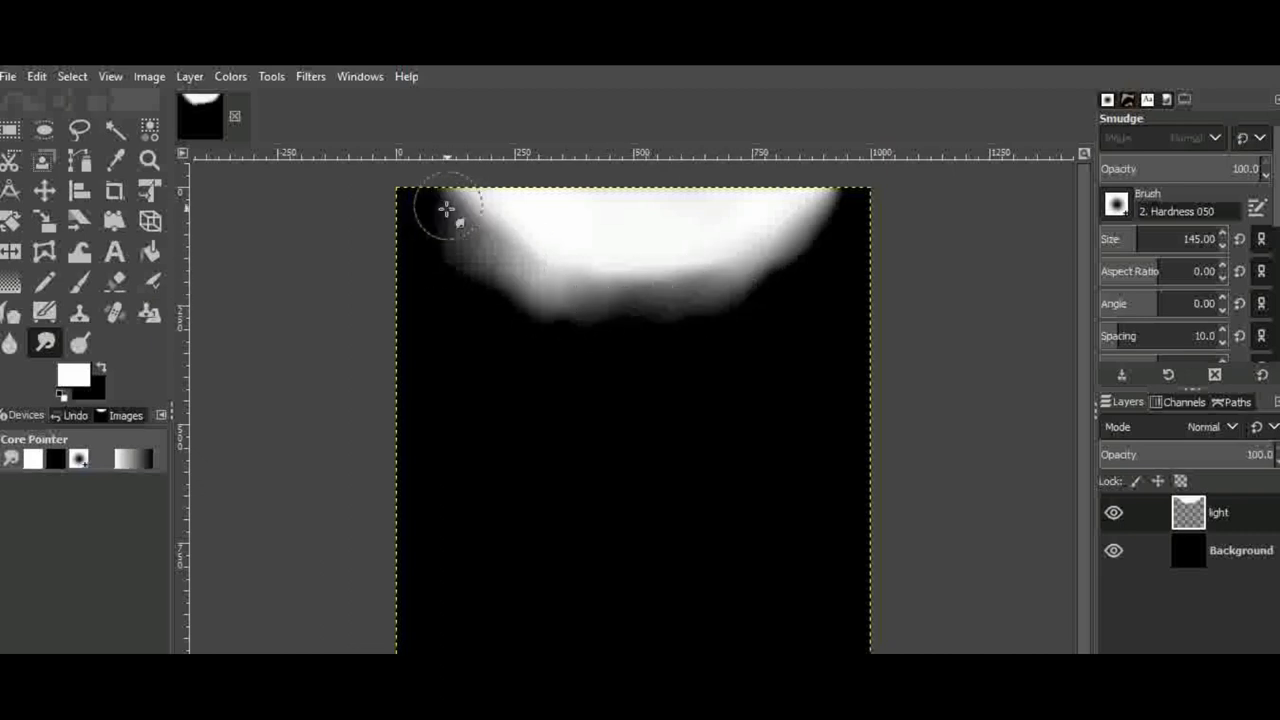
drag(447, 210, 800, 243)
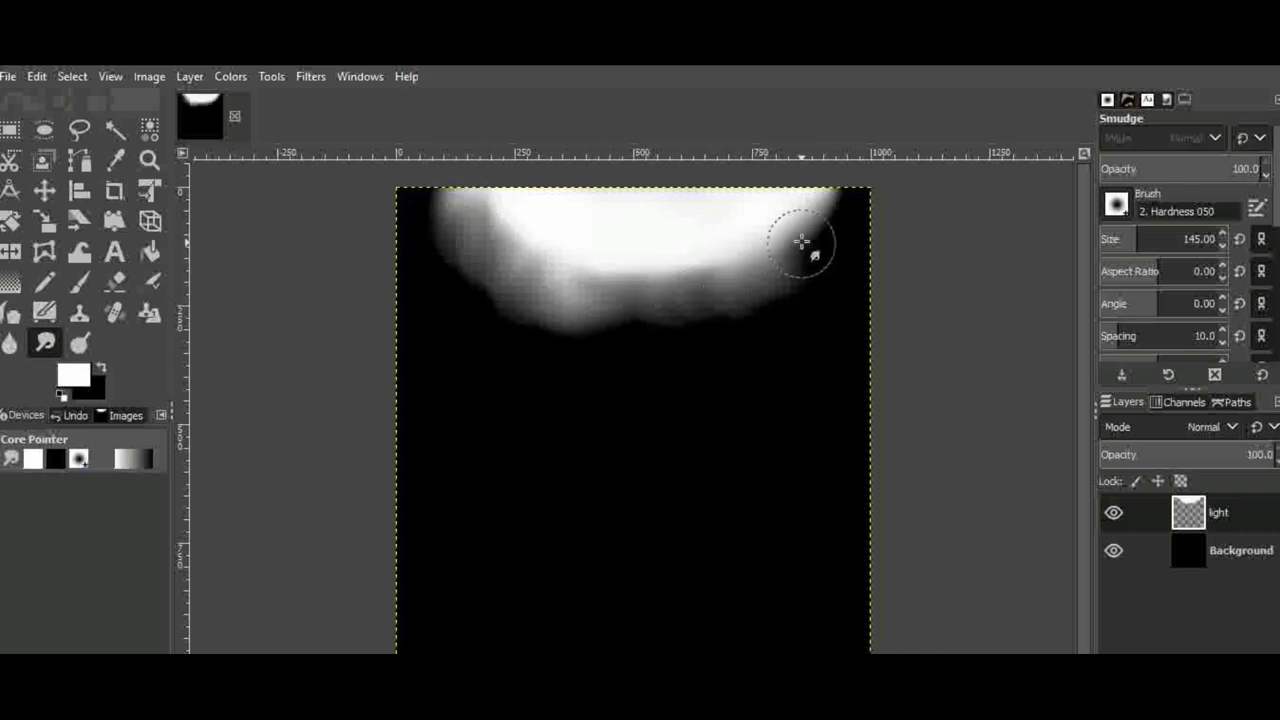
drag(800, 242, 650, 300)
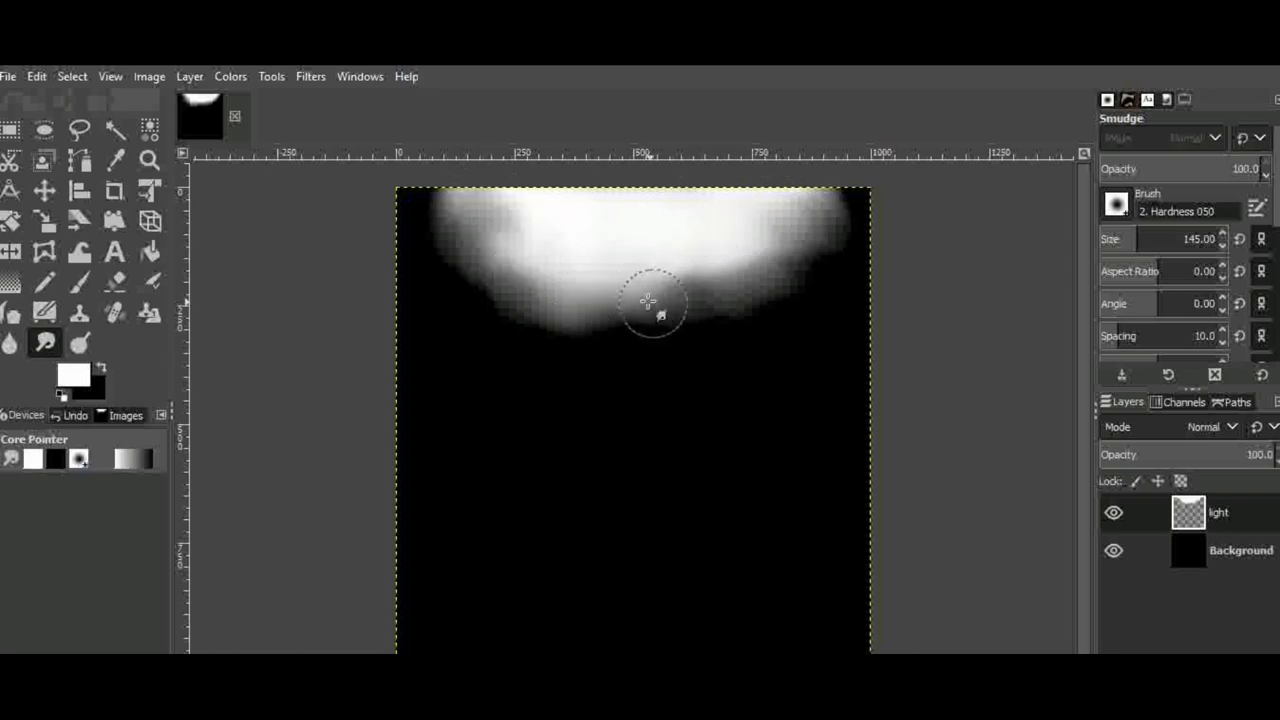
drag(650, 300, 540, 275)
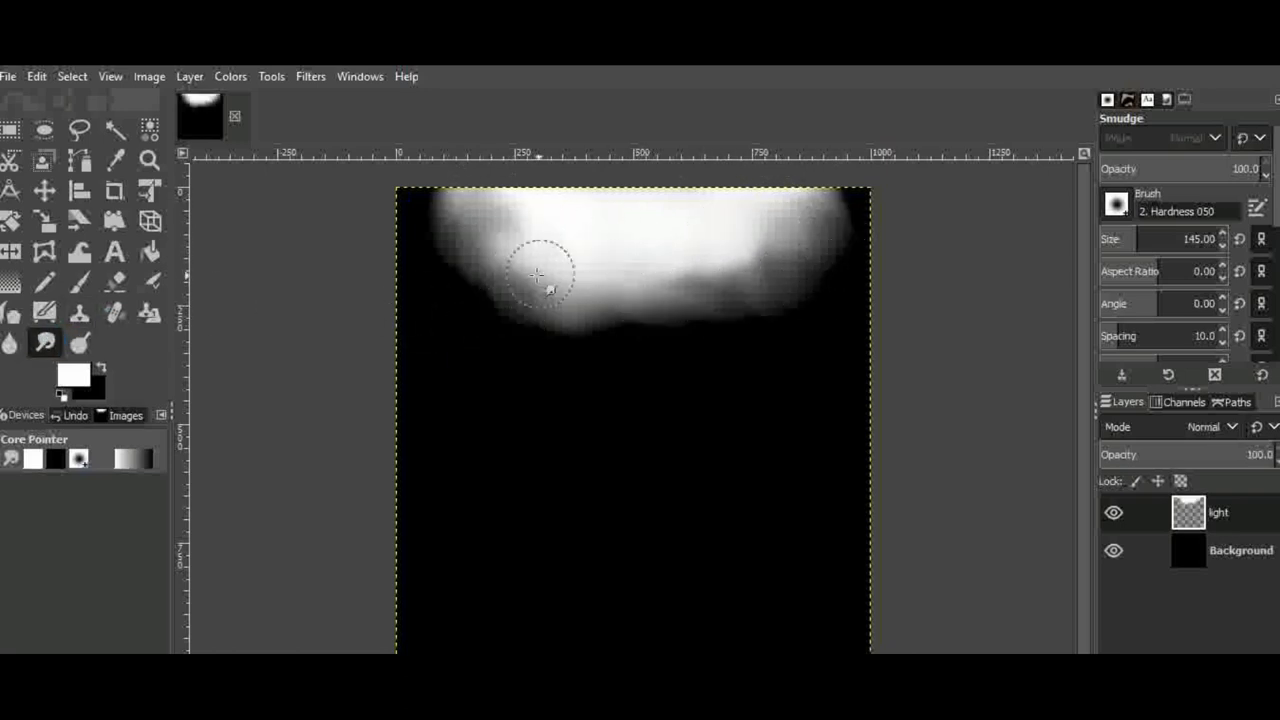
Step: Burn darker patches into the white glow and adjust the brush size
click(10, 342)
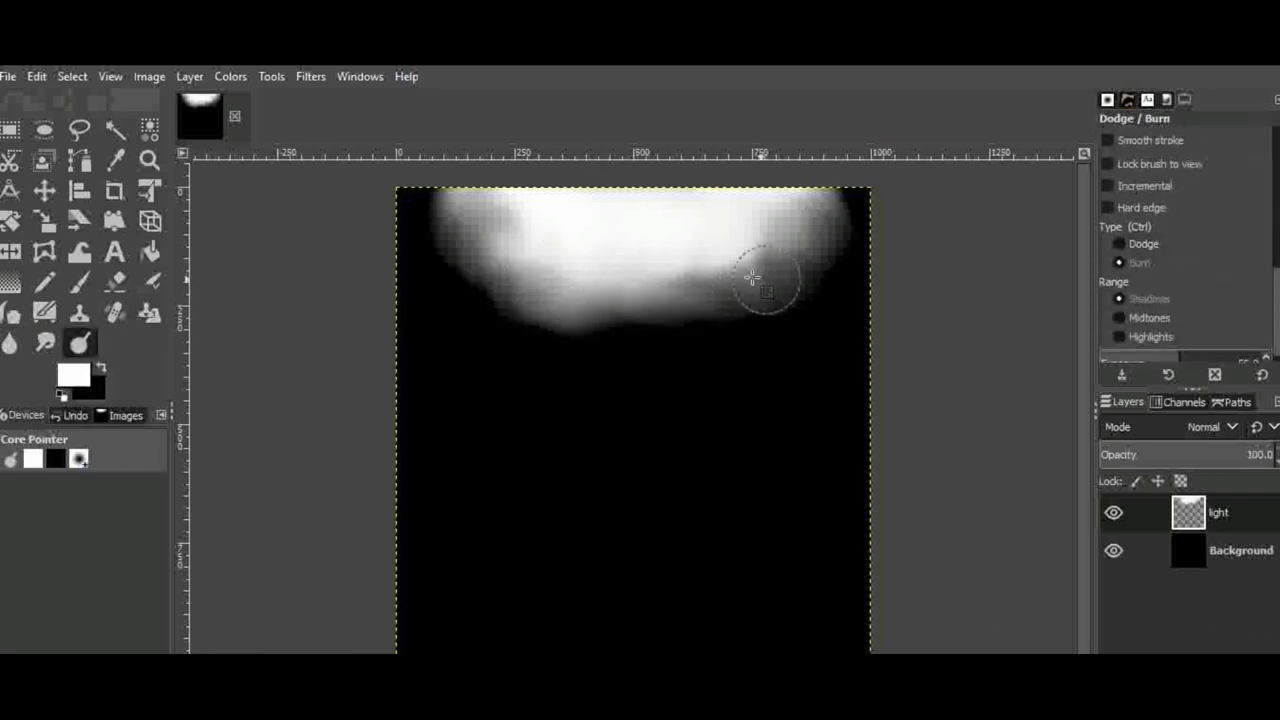
drag(755, 280, 810, 215)
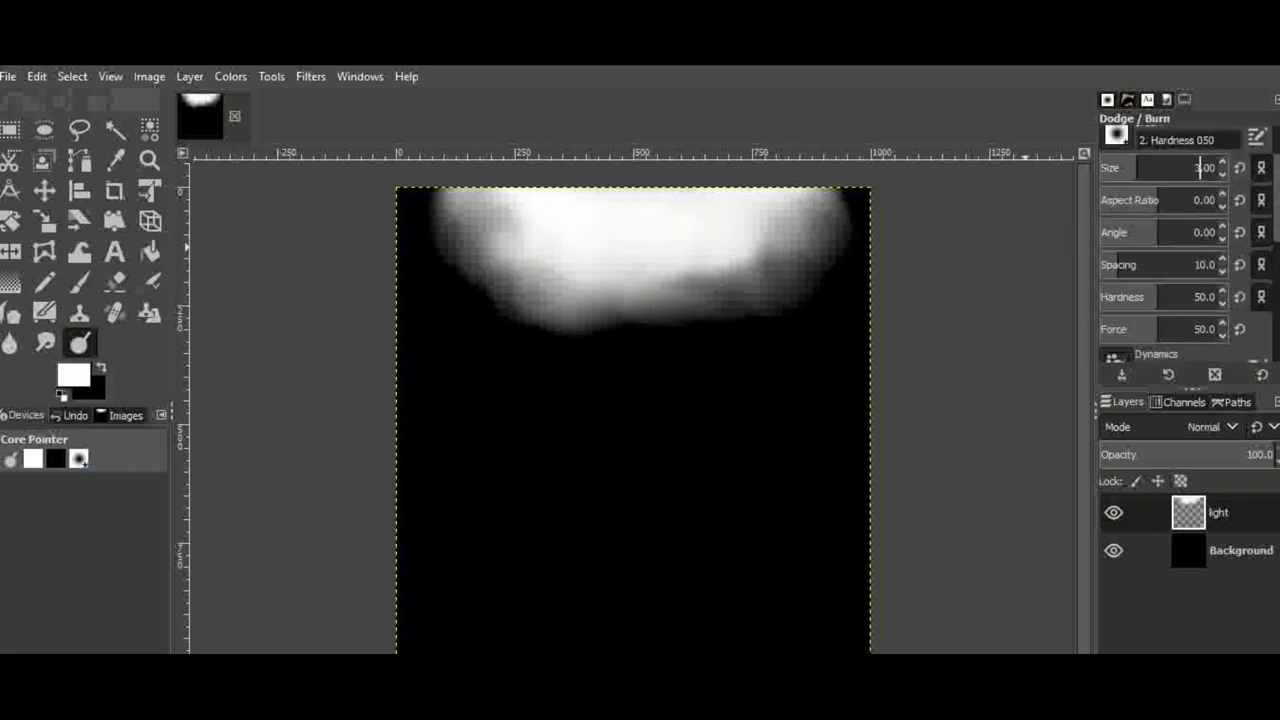
click(45, 282)
text(pattern)
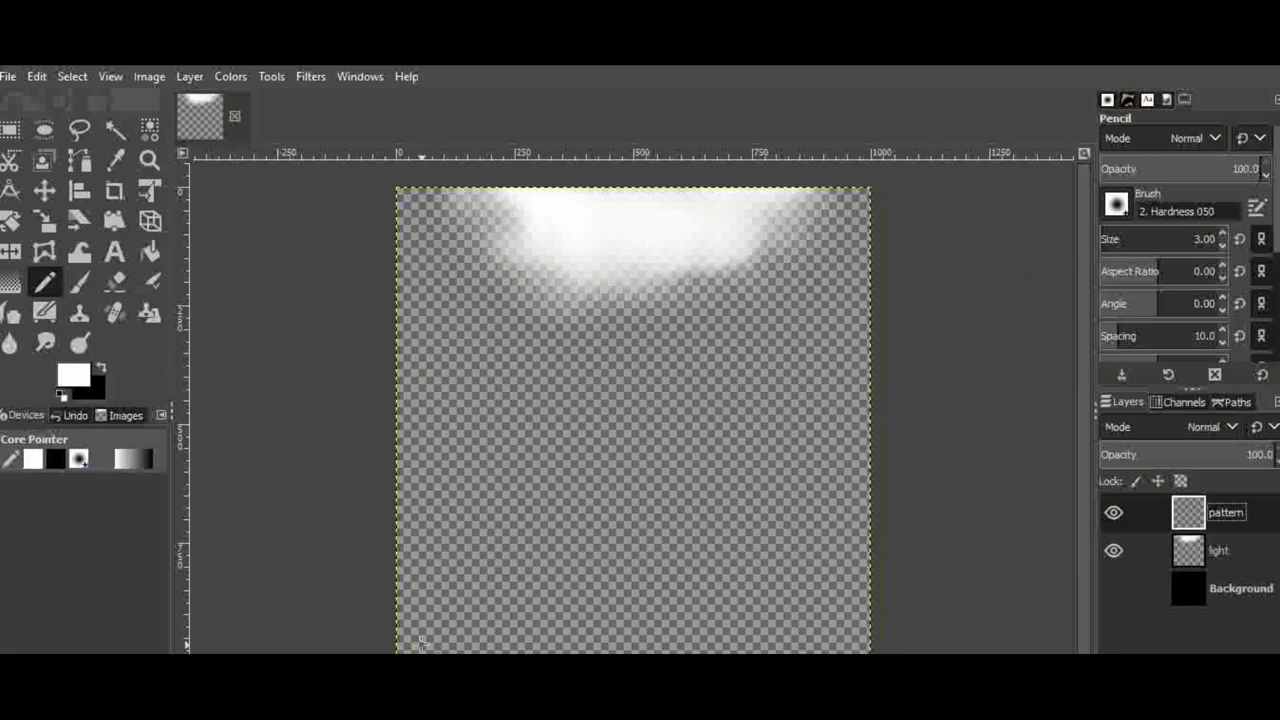
mouse_move(420, 585)
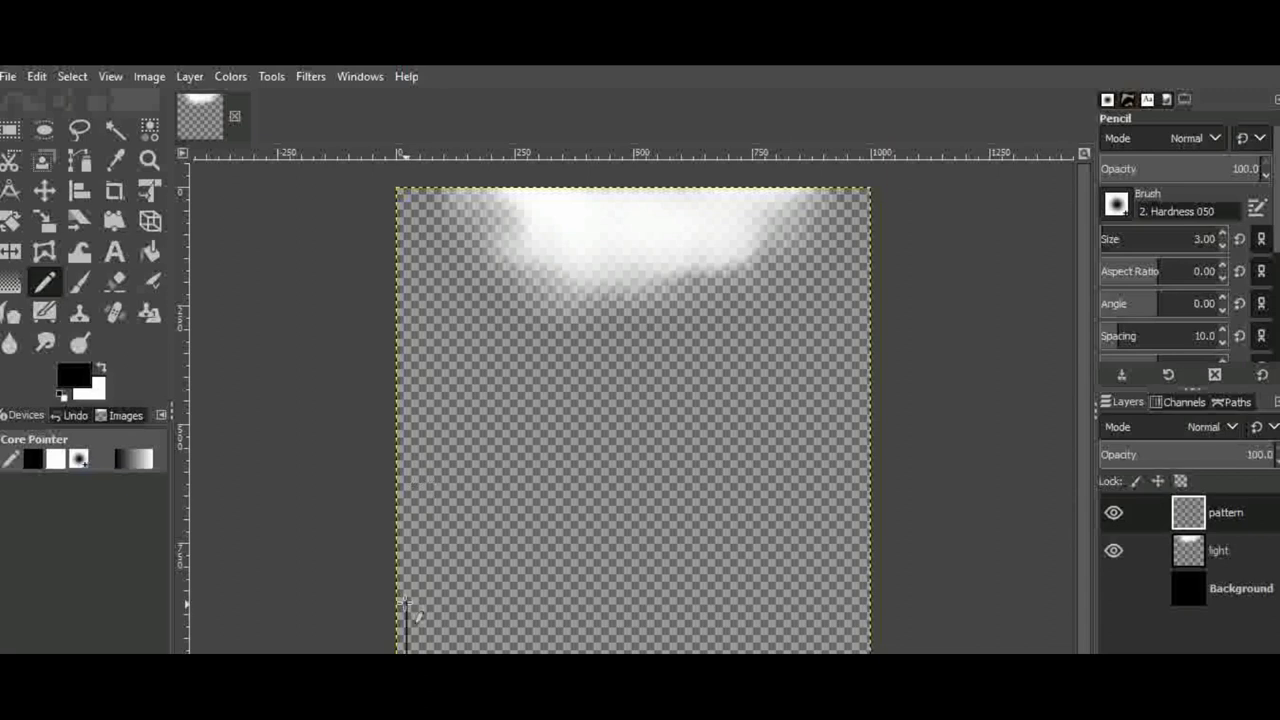
mouse_move(408, 545)
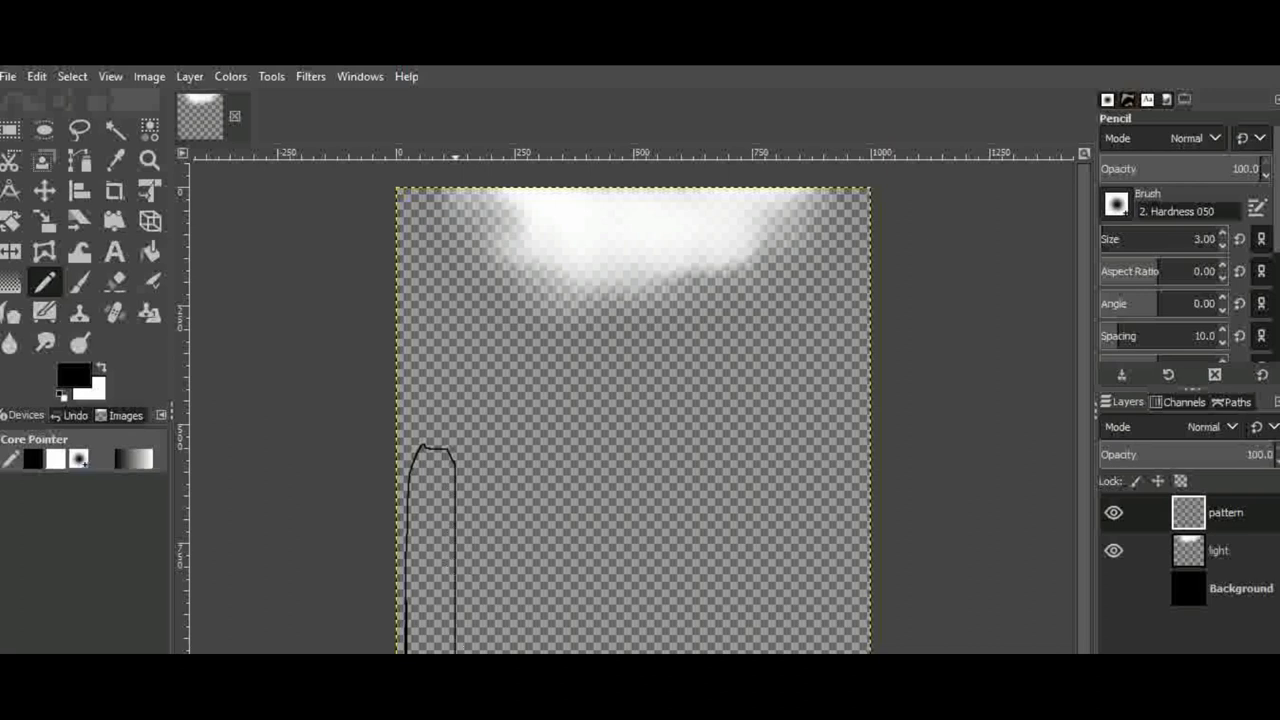
Step: Pencil the left and right corner post outlines in black at size 3
drag(828, 450, 820, 650)
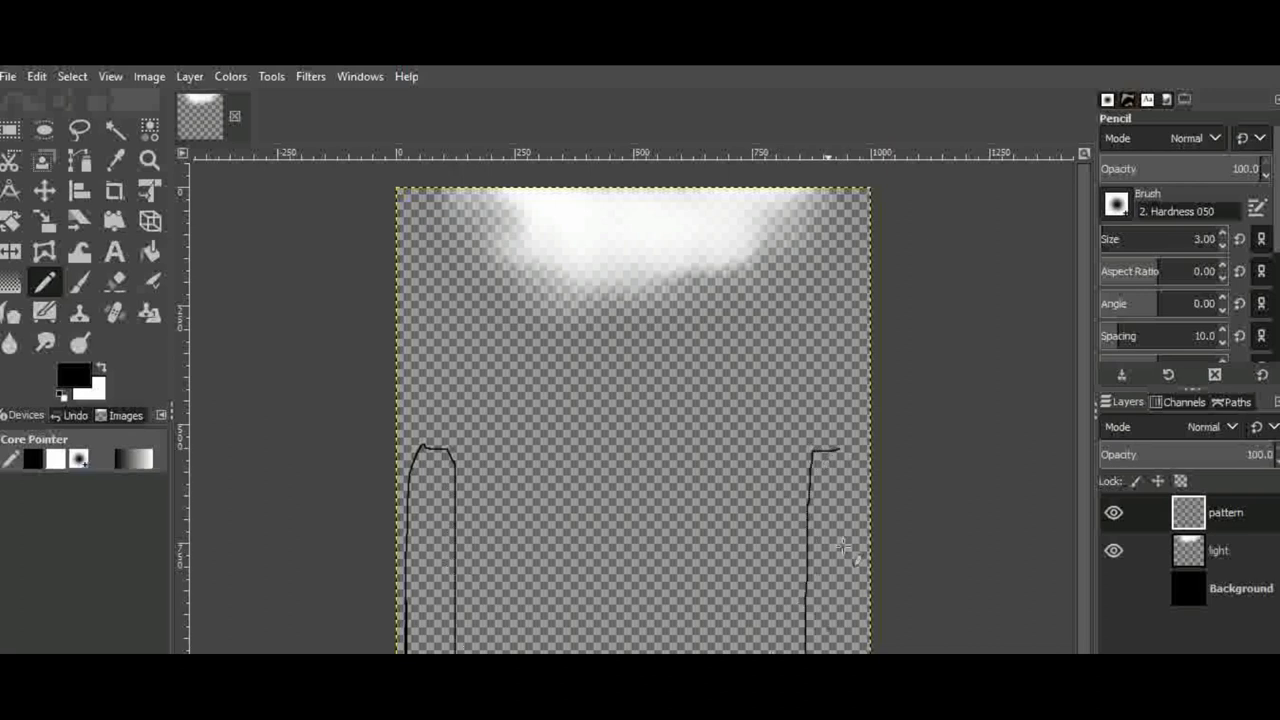
drag(825, 450, 848, 650)
text(ring)
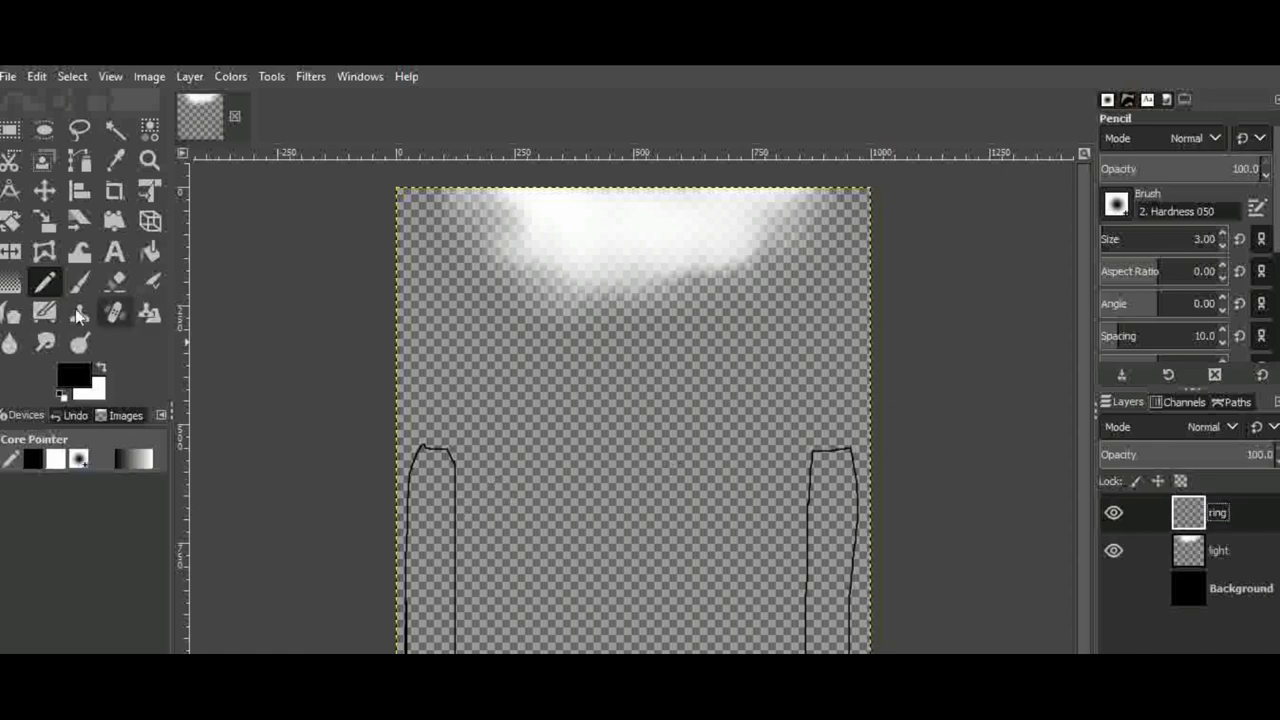
click(148, 159)
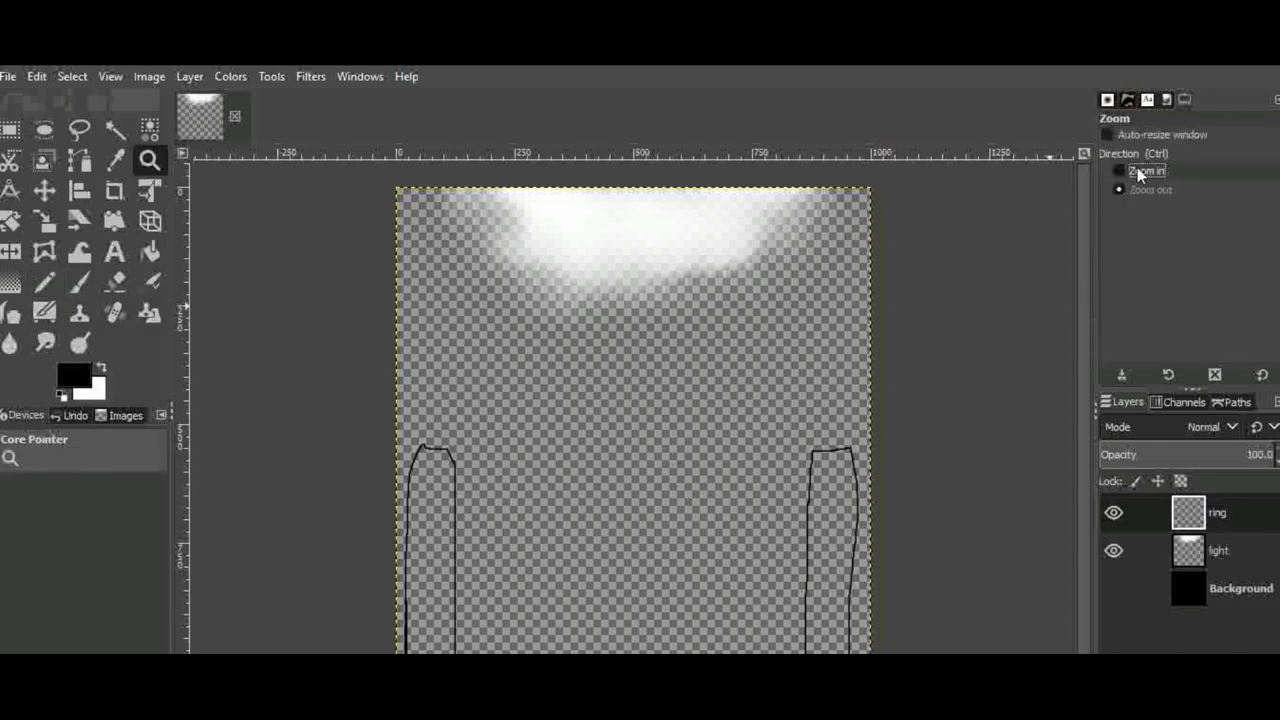
Step: Zoom in and pencil the top rope as two lines from the left to the right post
click(1118, 170)
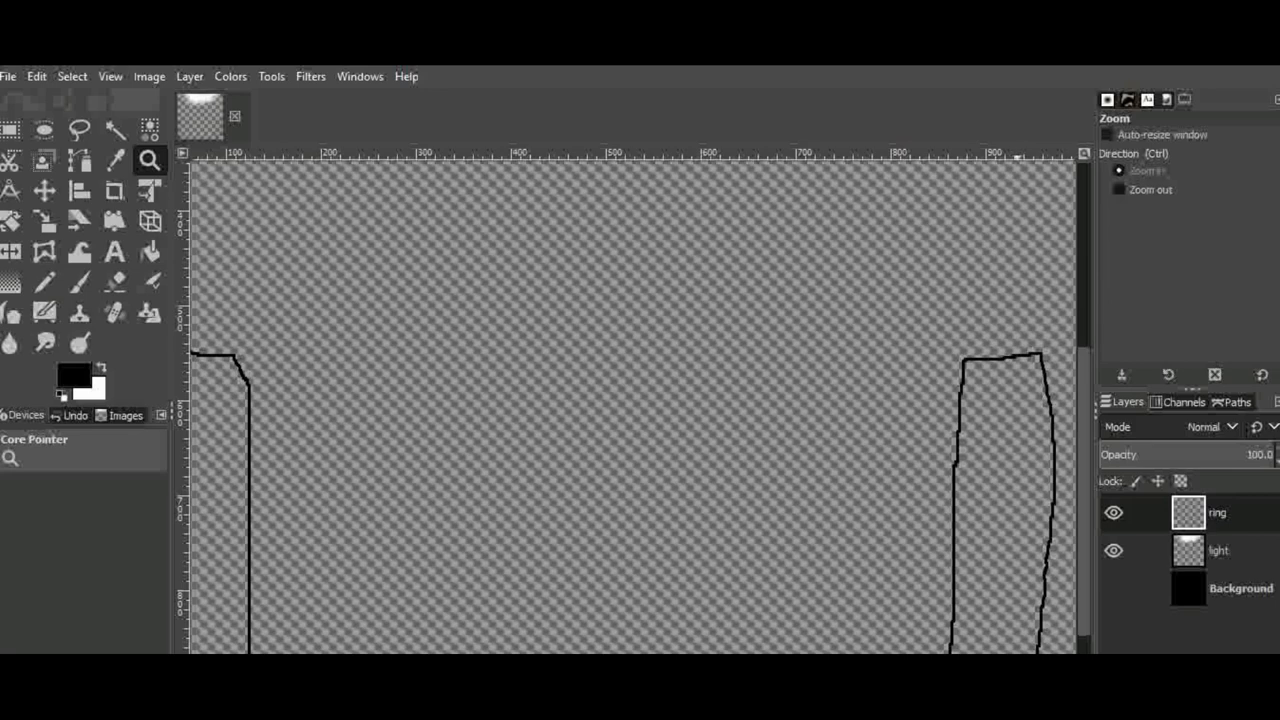
click(45, 282)
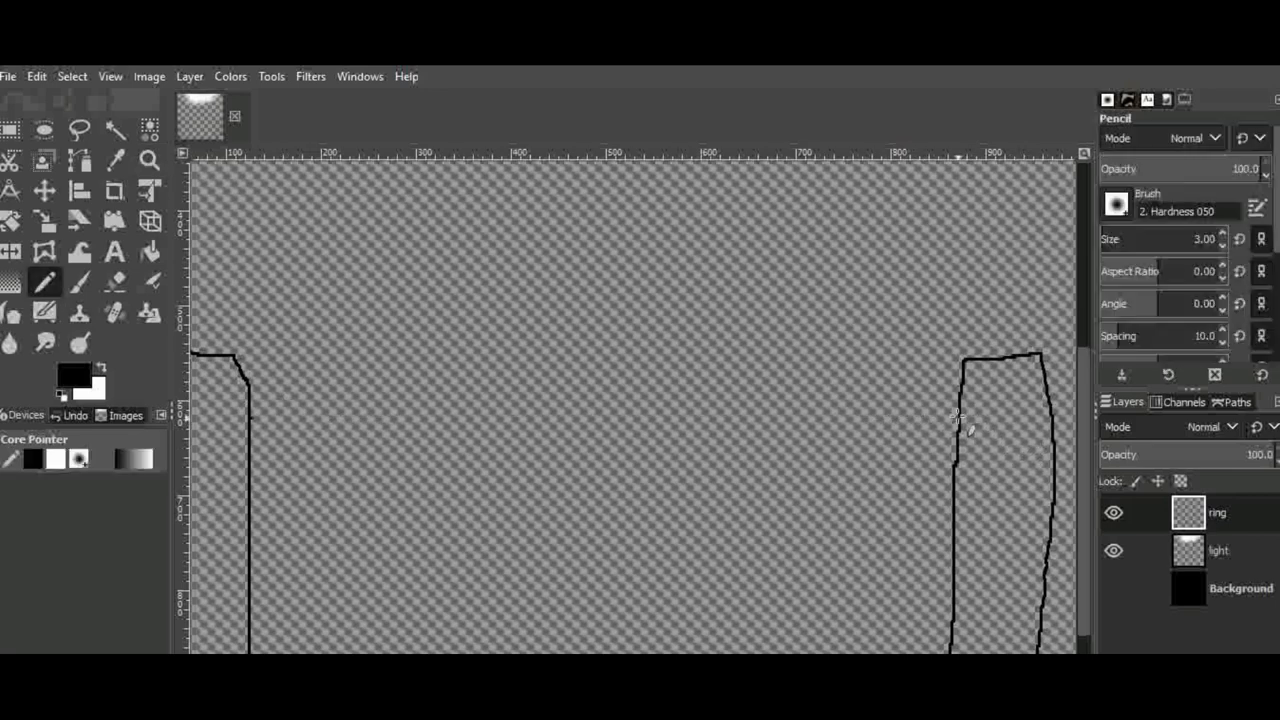
drag(255, 415, 960, 415)
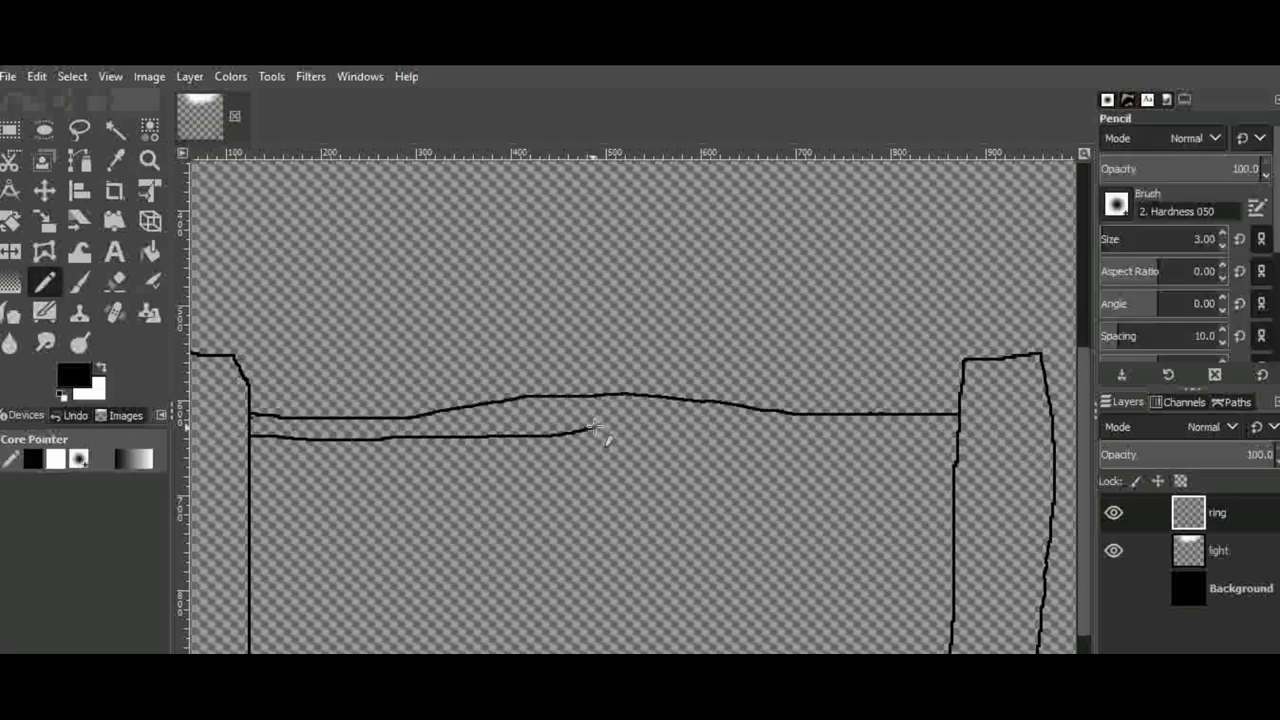
drag(590, 432, 960, 415)
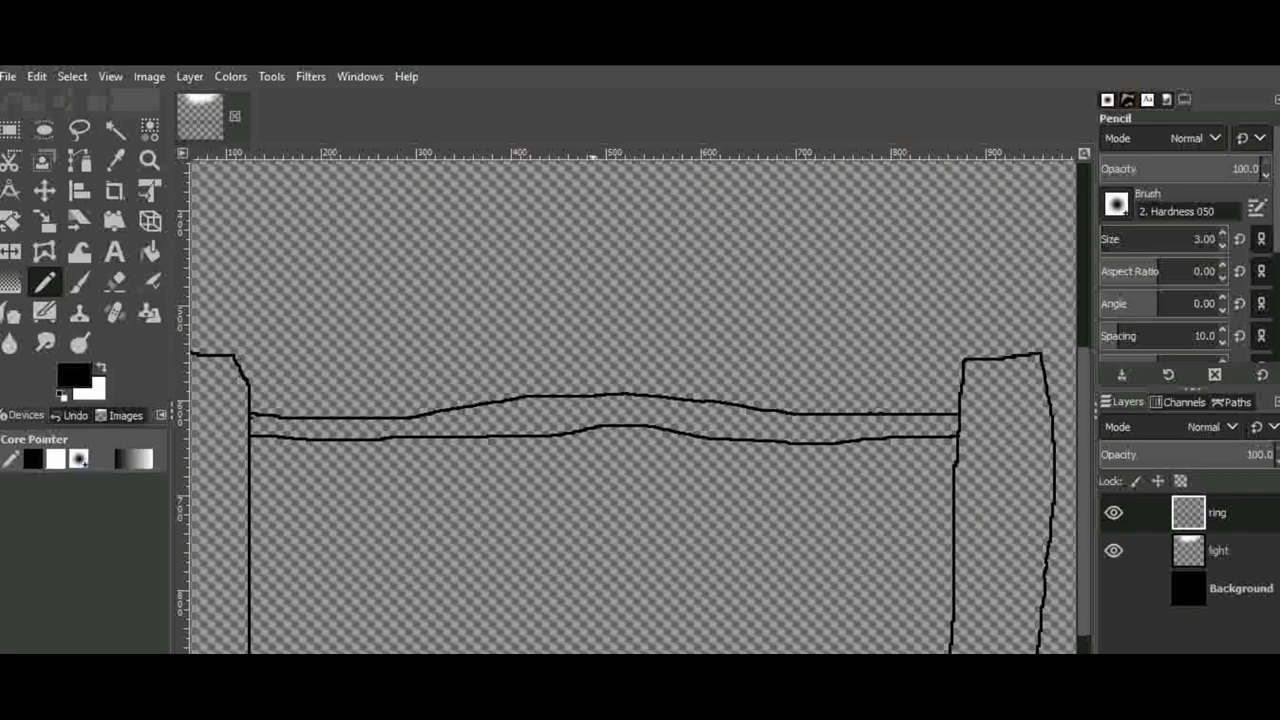
drag(255, 540, 945, 535)
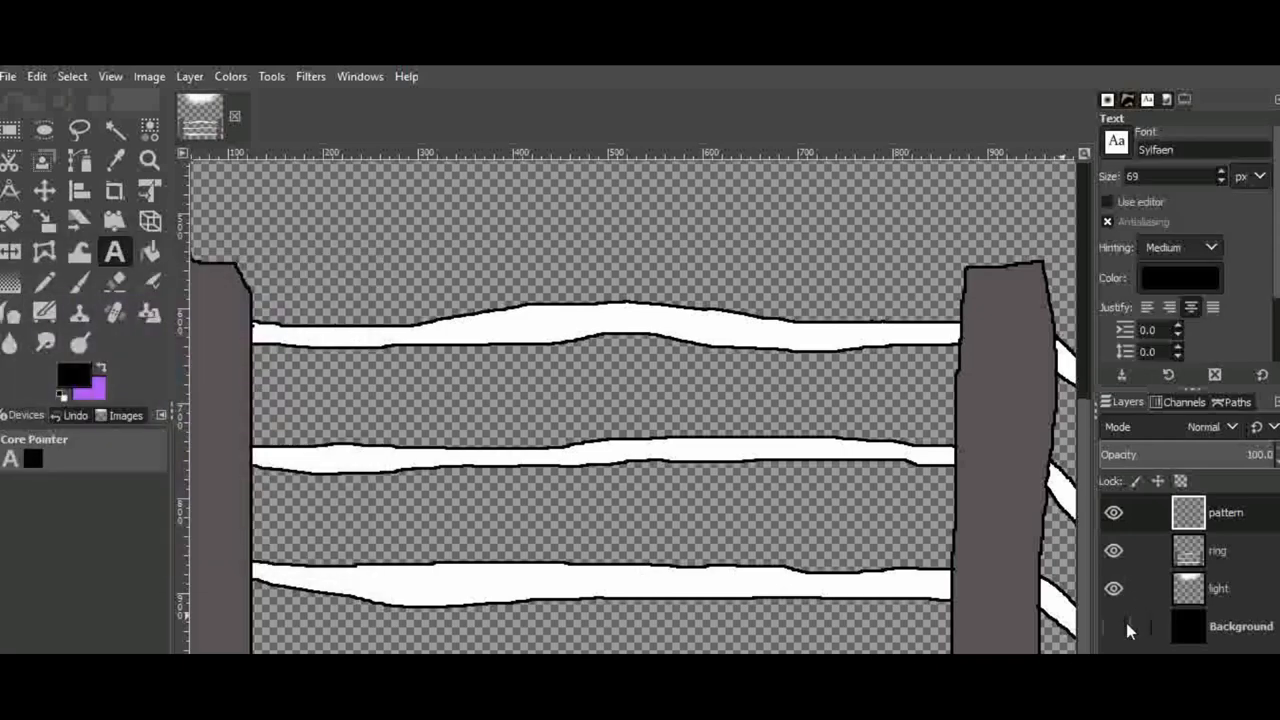
Step: Unhide Background and add the purple 'ENTER THE RING' title at a larger font size
click(1113, 626)
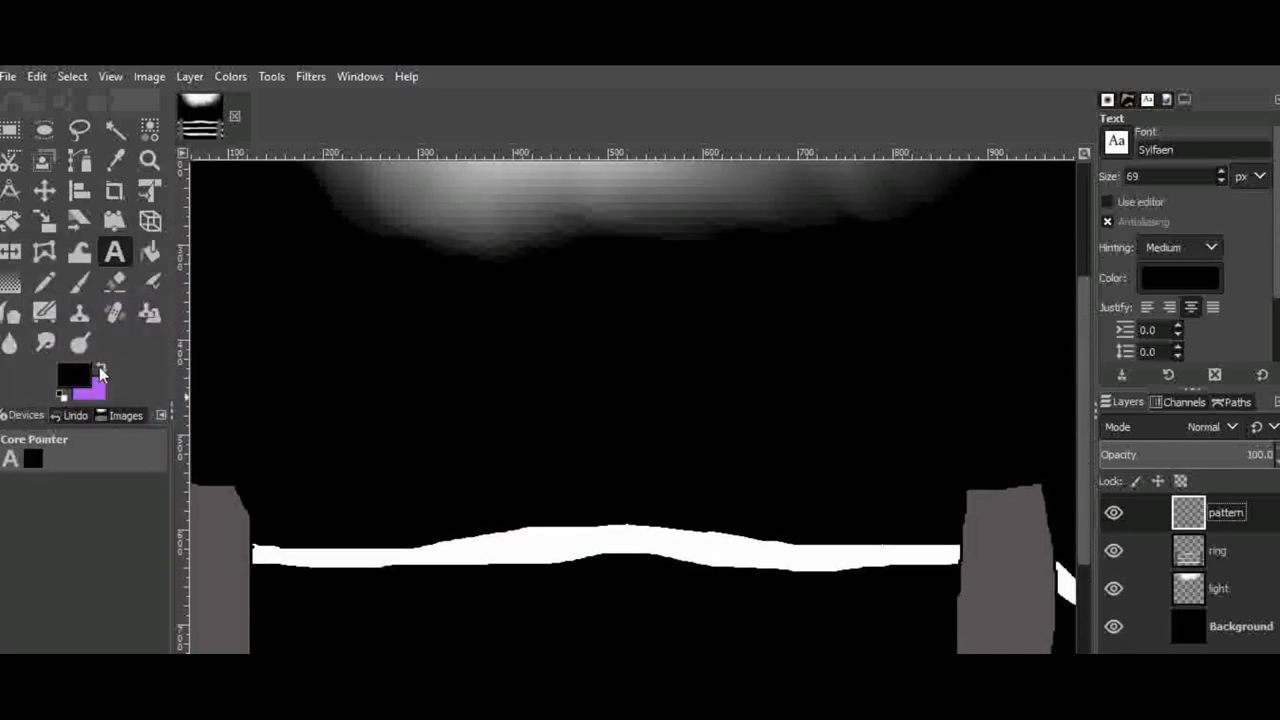
text(ENTER THE RING)
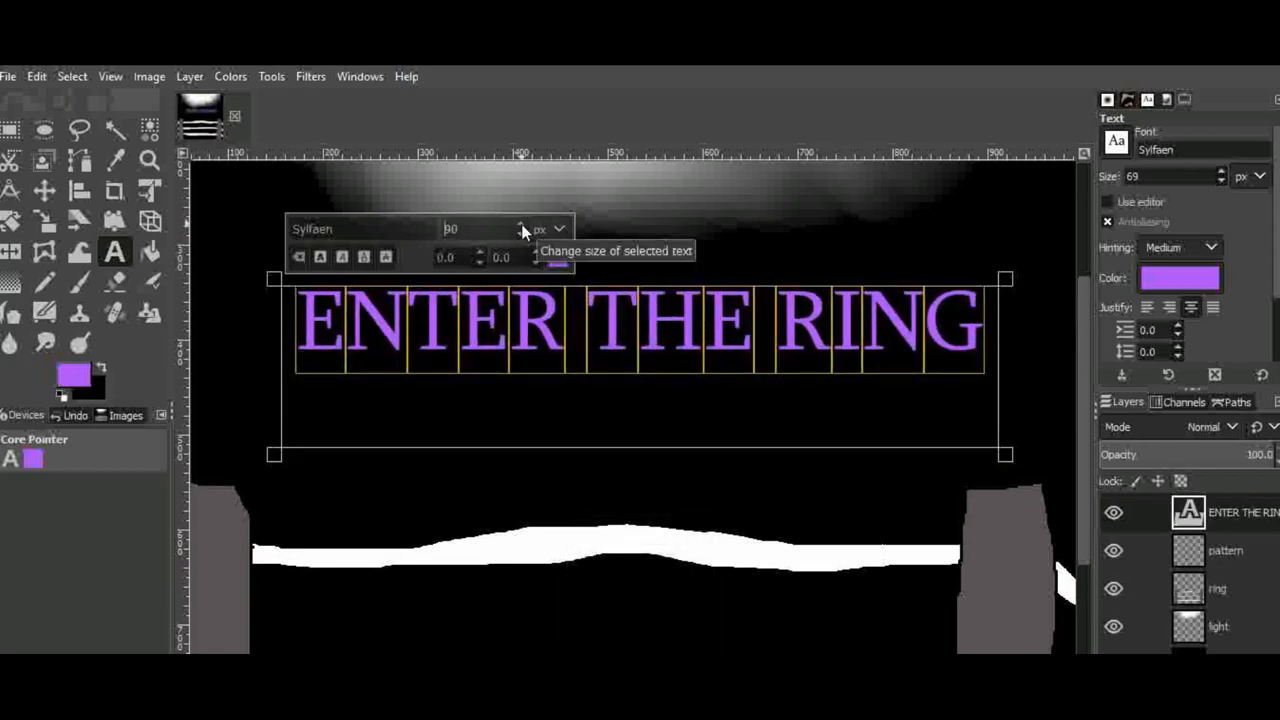
click(1116, 141)
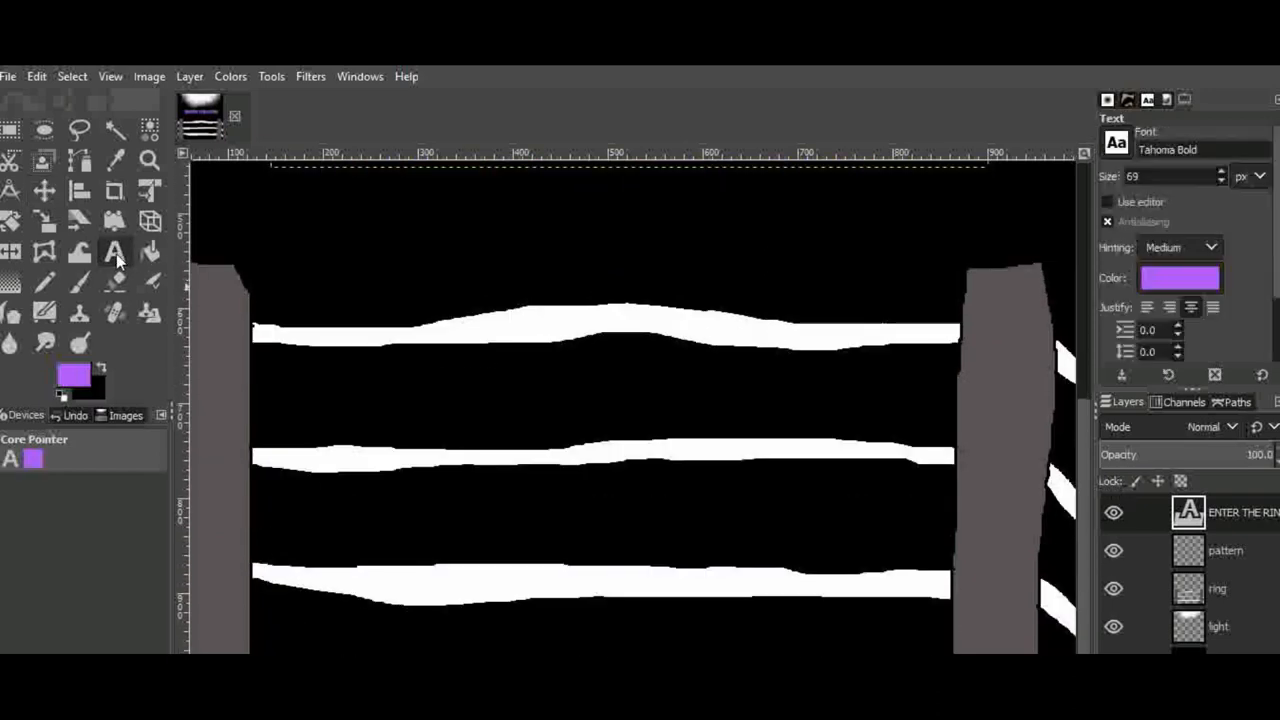
Step: Add purple 'ARMS OF JUSTICE' and 'ft. ALEXANDER, FREDDIE, GENBU, and YAO' text lines, then zoom out
click(620, 405)
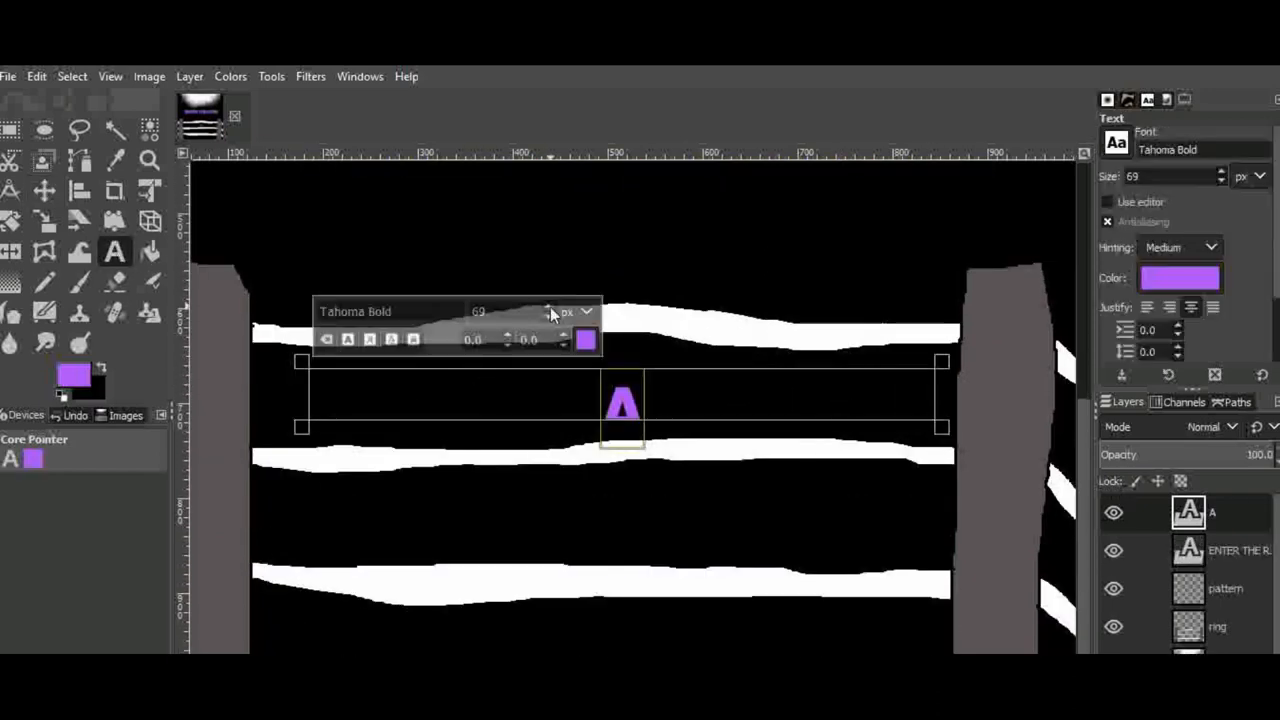
text(RMS OF JUSTICE)
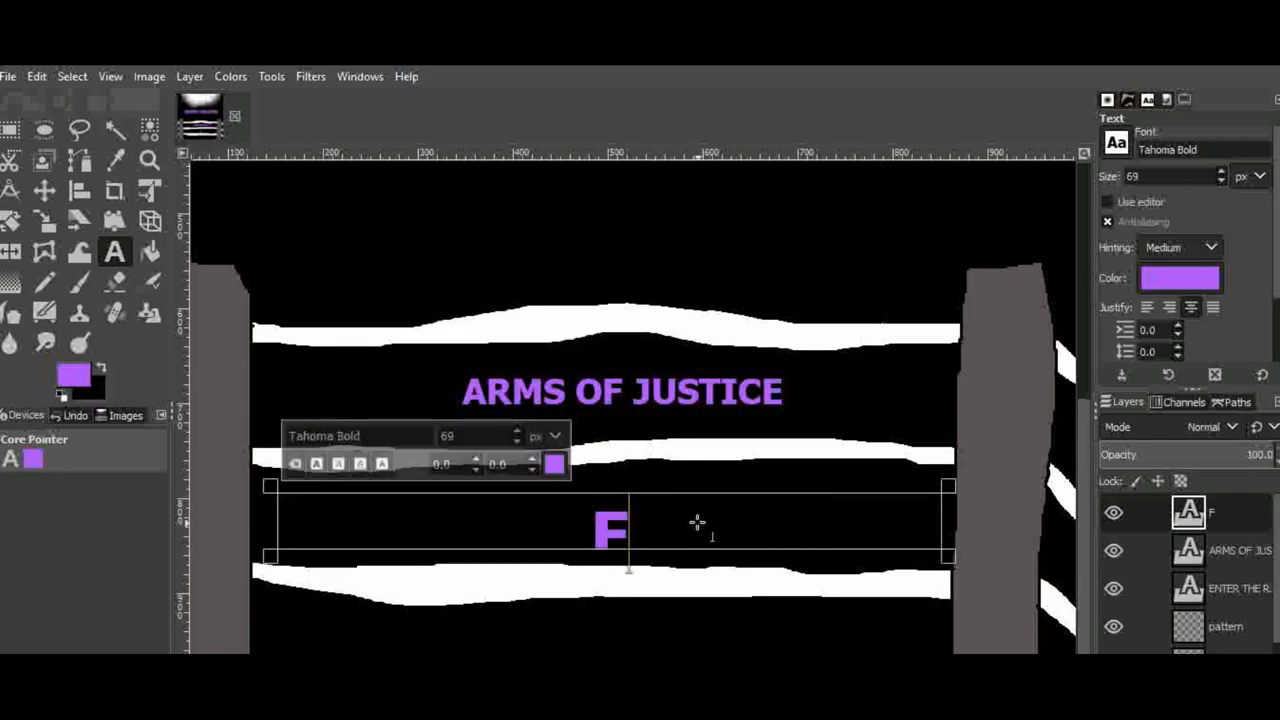
text(t)
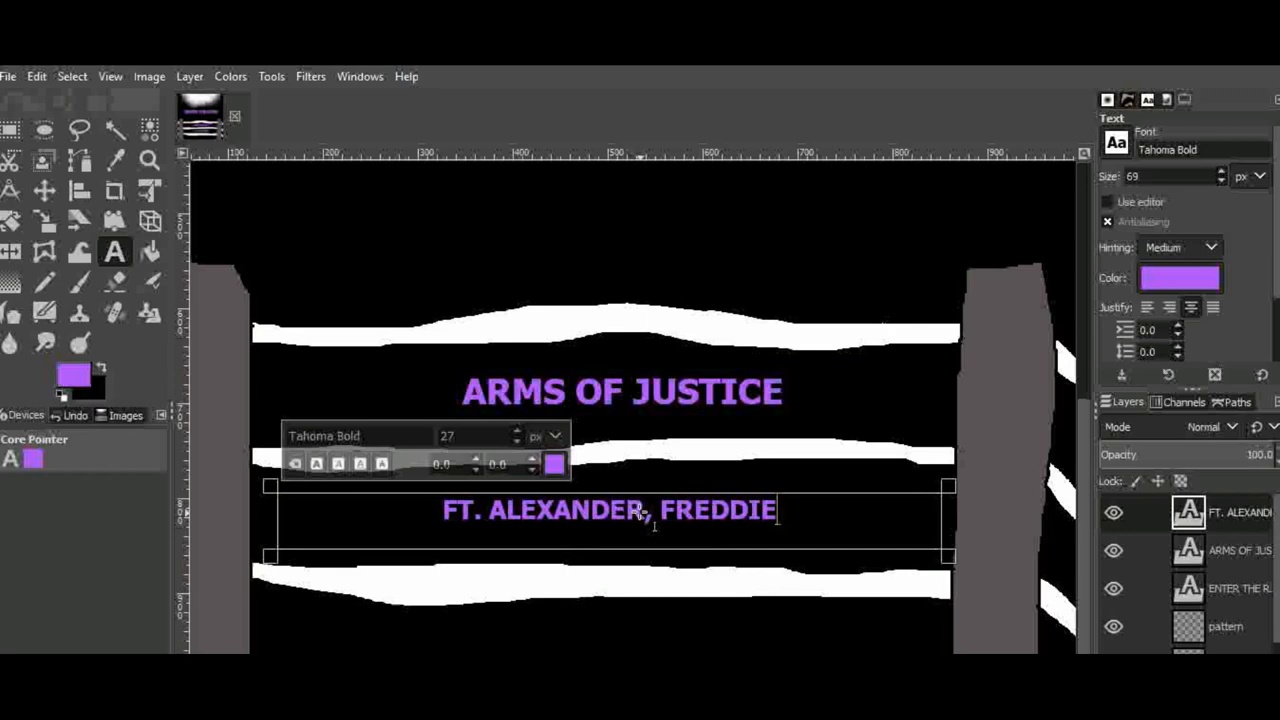
text(, GENBU, AND YAO)
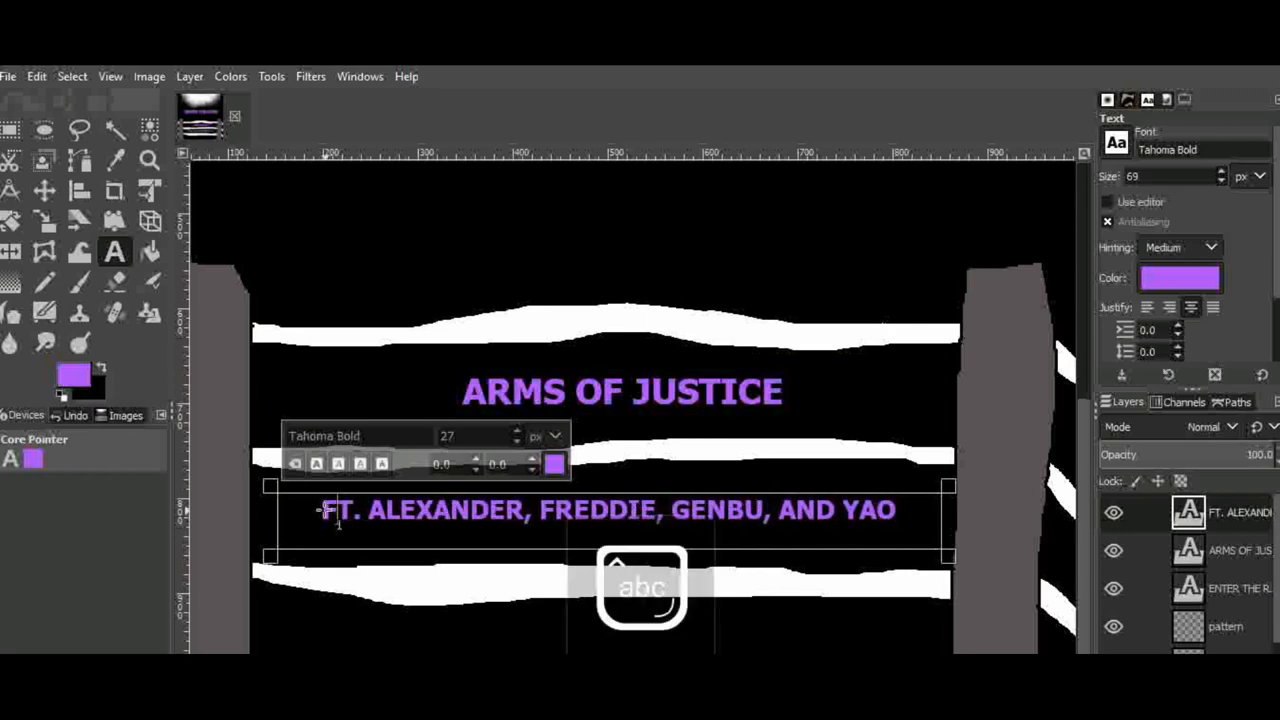
click(44, 190)
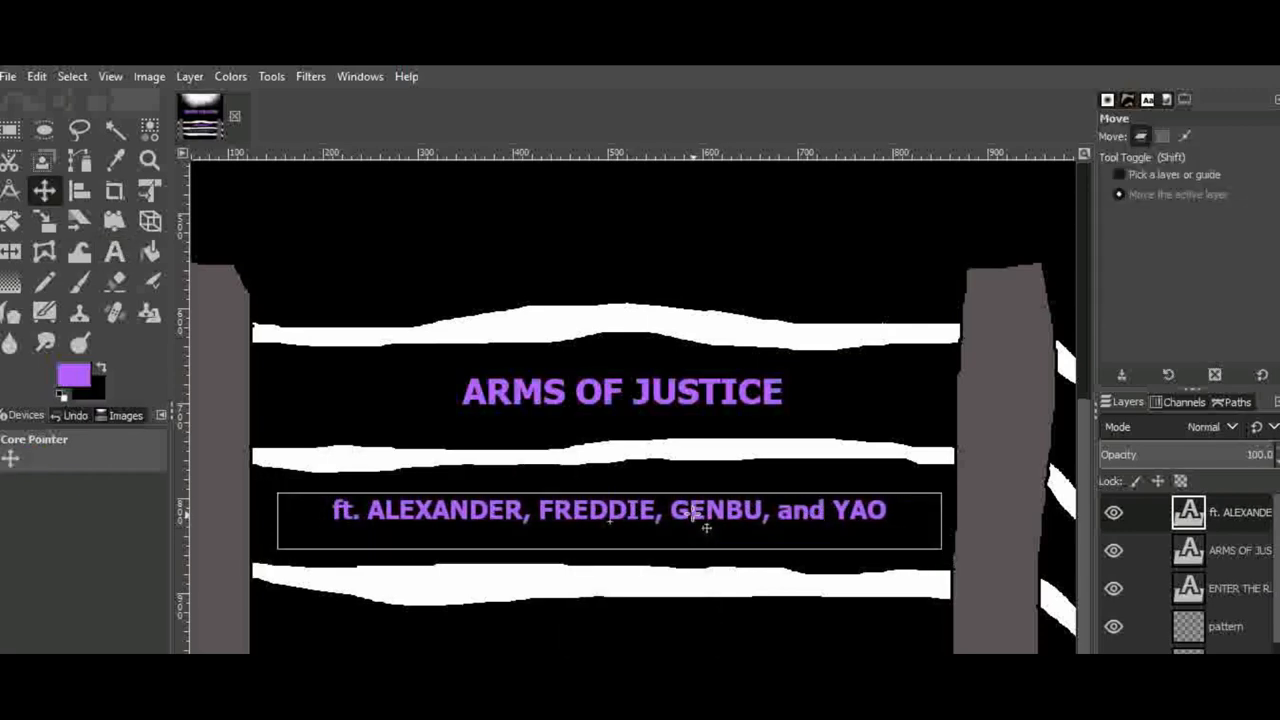
click(148, 159)
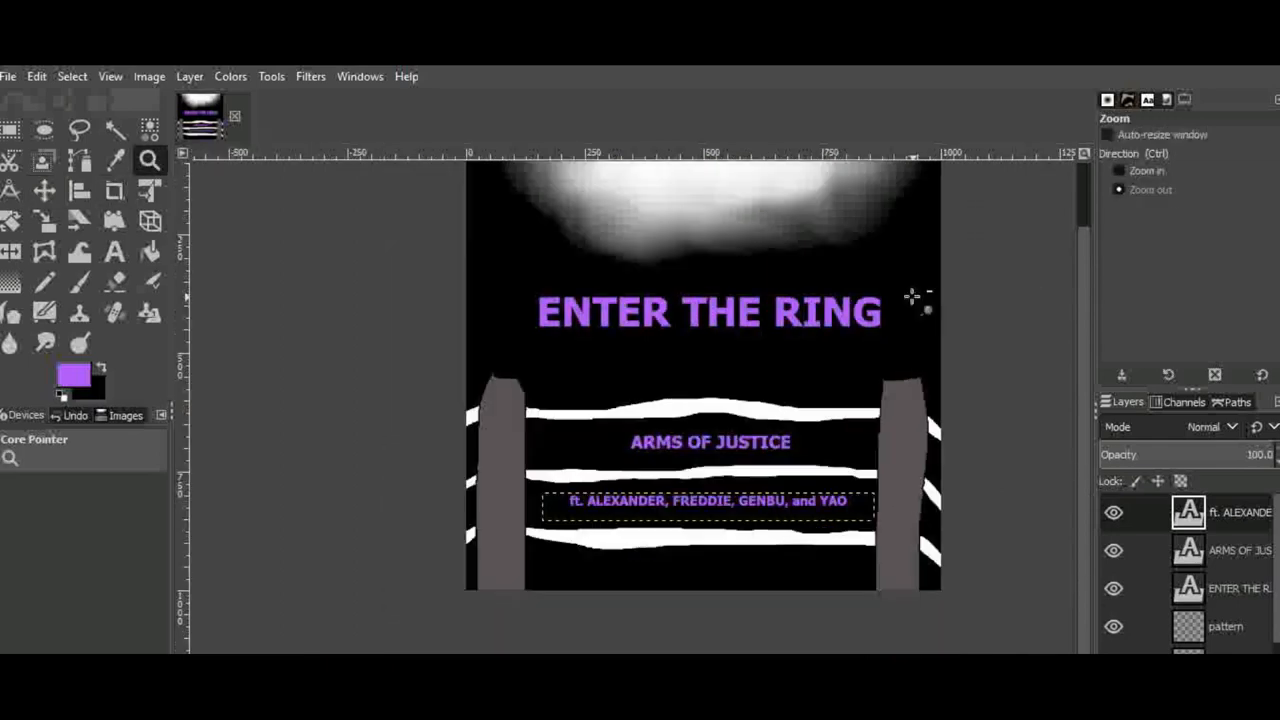
Step: Import the parental advisory label and post emblem logos as layers
click(44, 190)
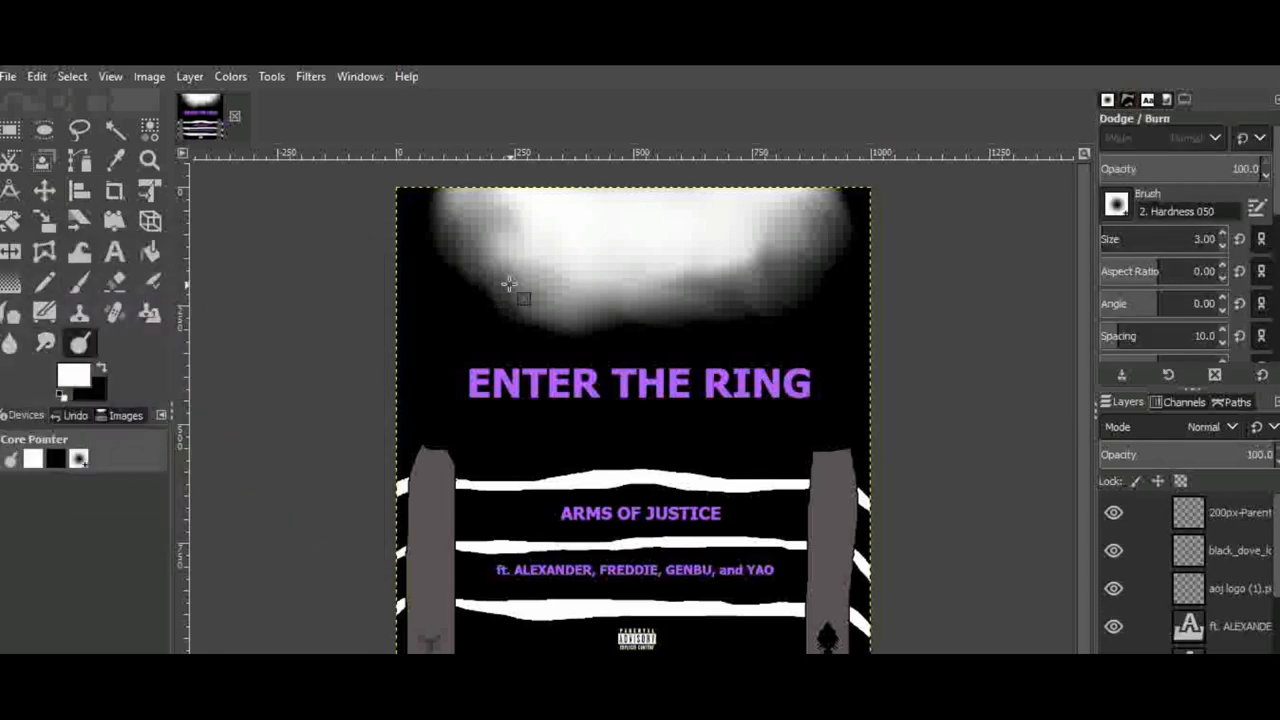
Step: Drag a size-160 Smudge brush repeatedly through the top light to streak it toward the title
click(44, 342)
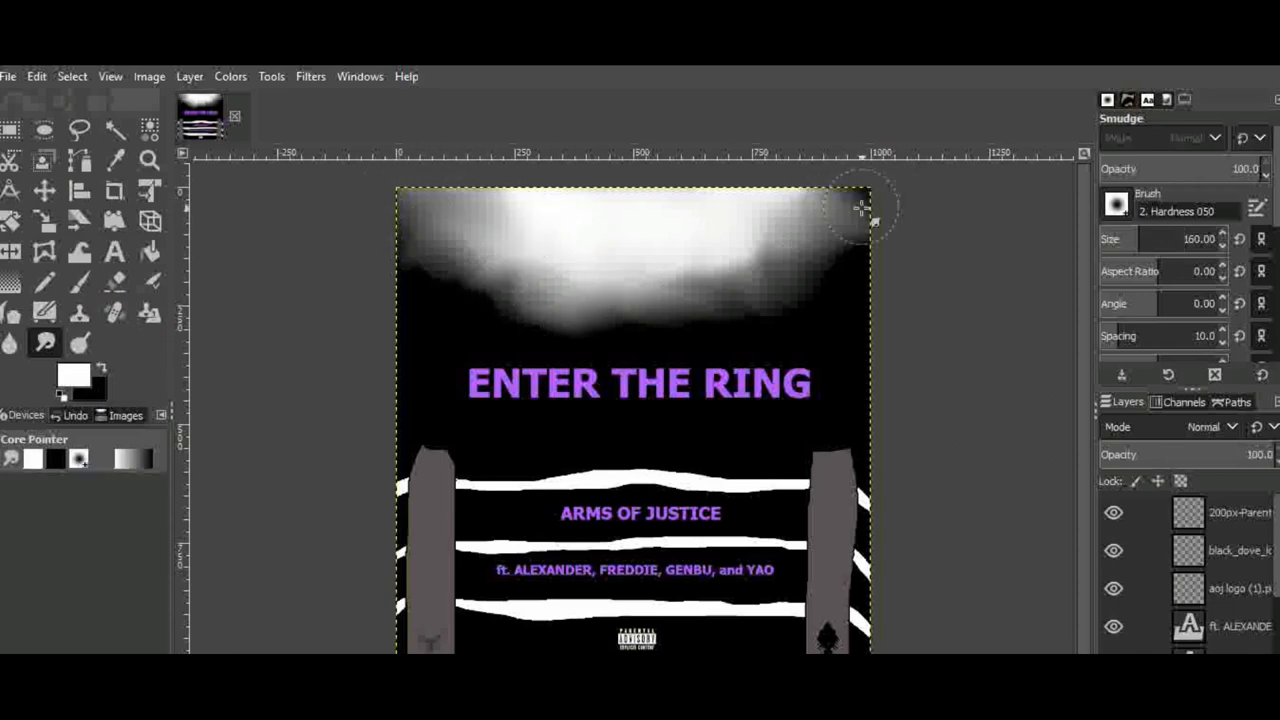
drag(860, 205, 505, 250)
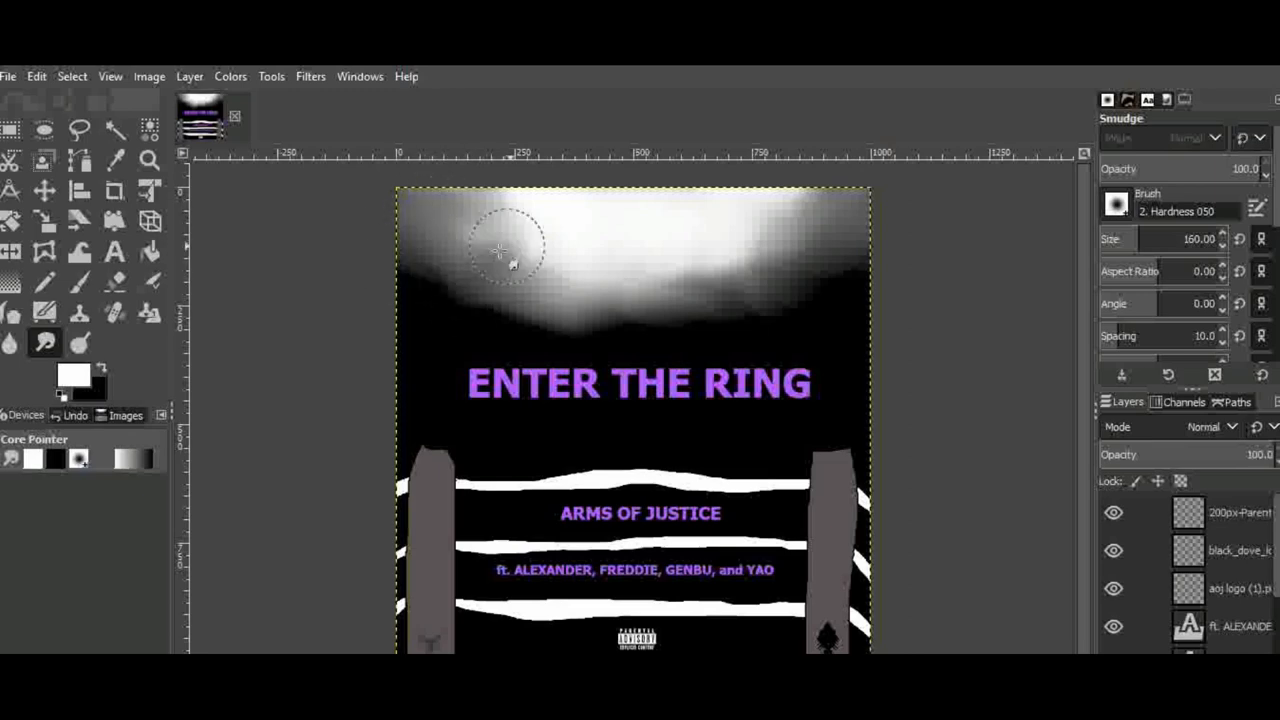
drag(510, 250, 750, 298)
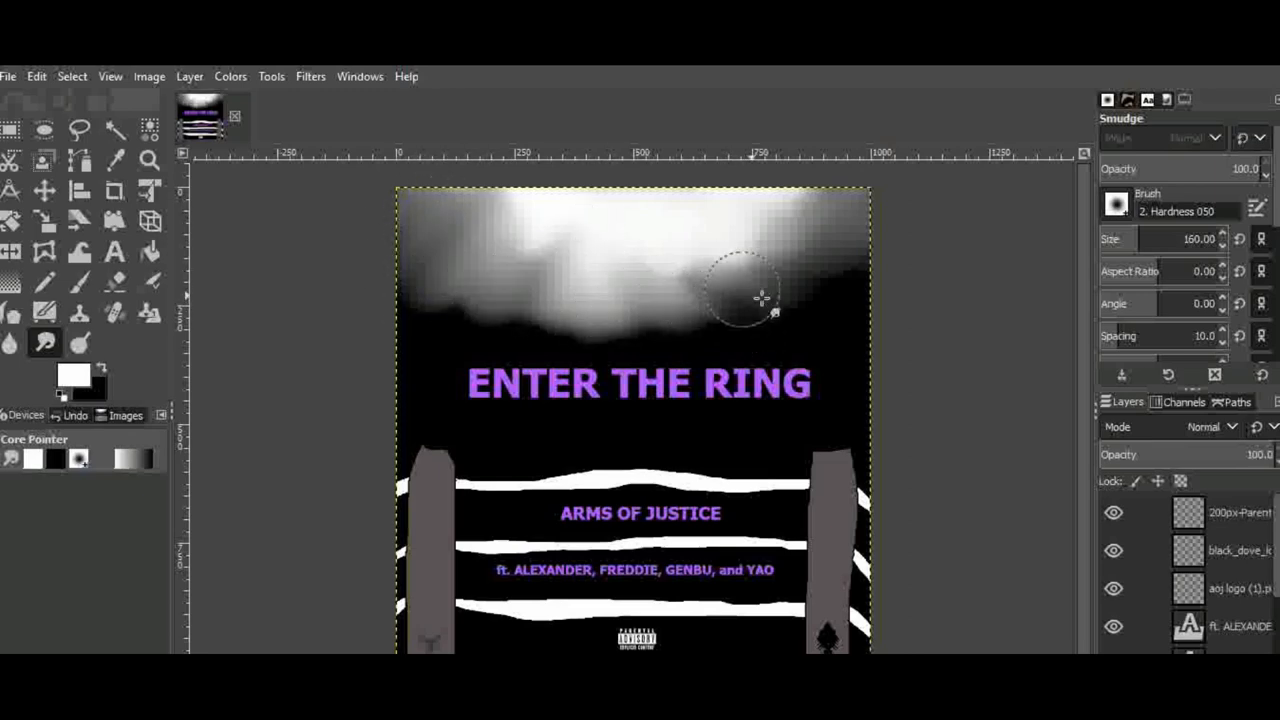
drag(745, 295, 678, 238)
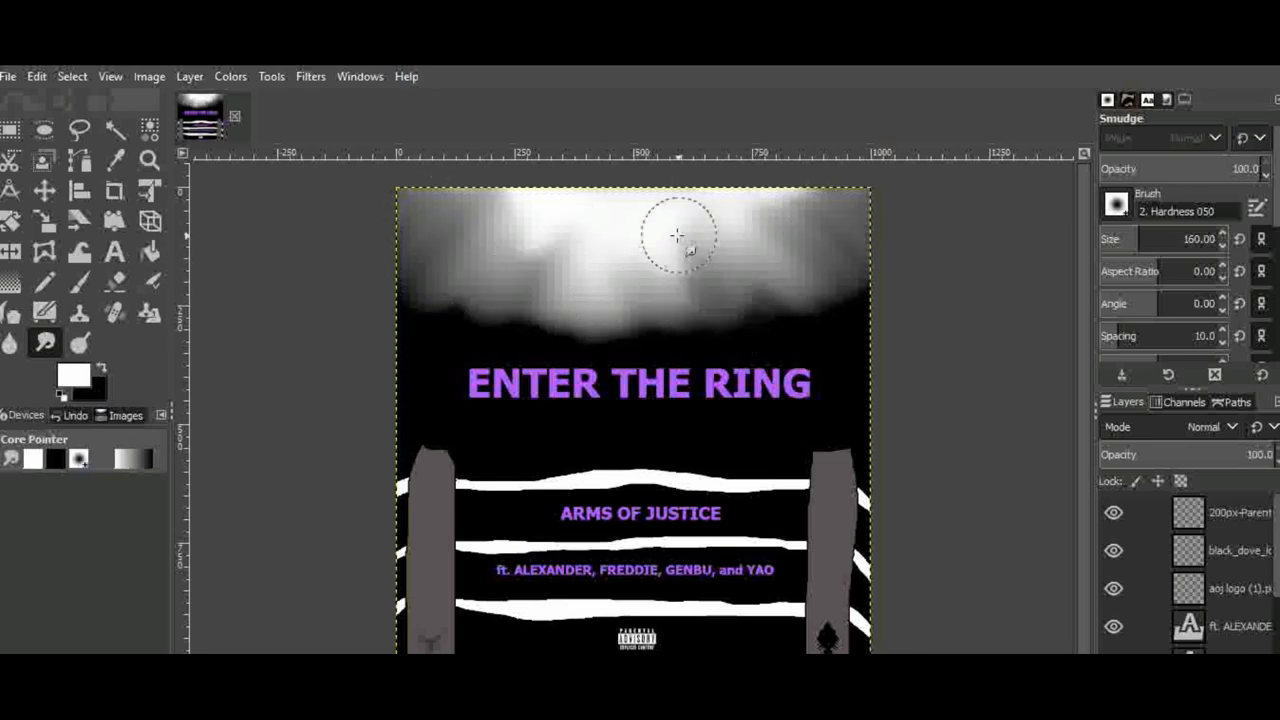
drag(678, 237, 567, 317)
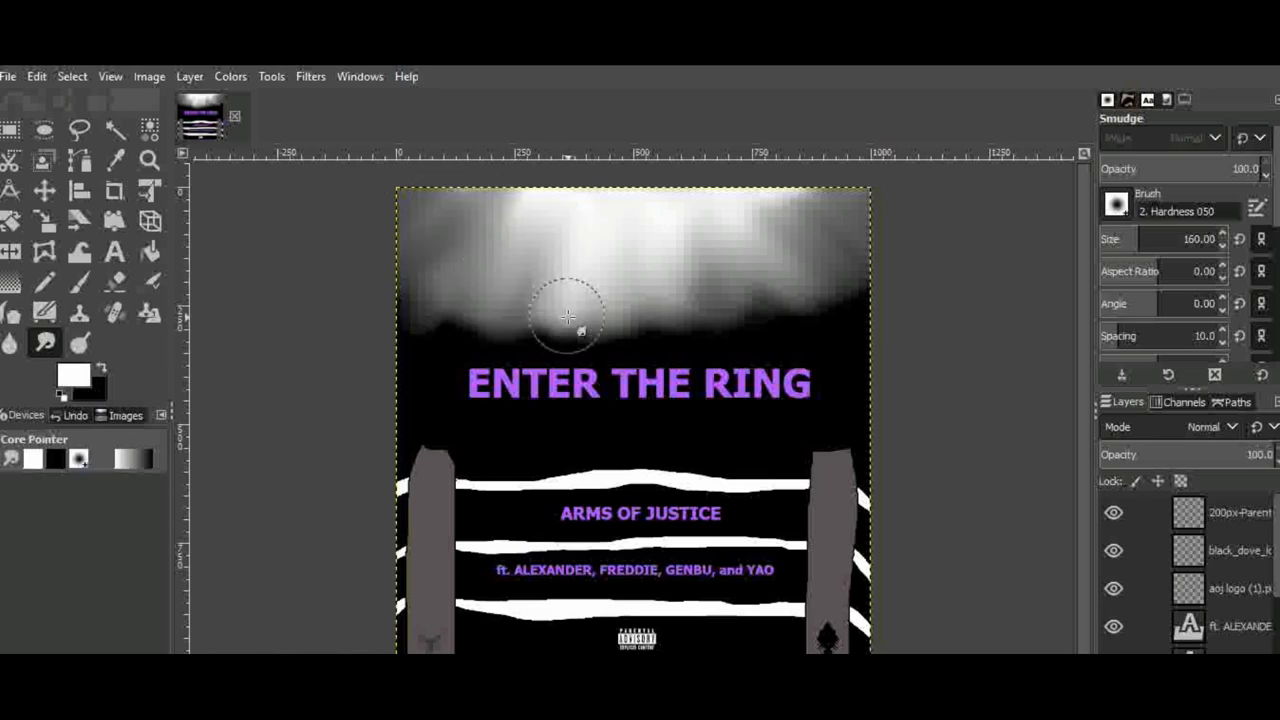
drag(568, 318, 865, 230)
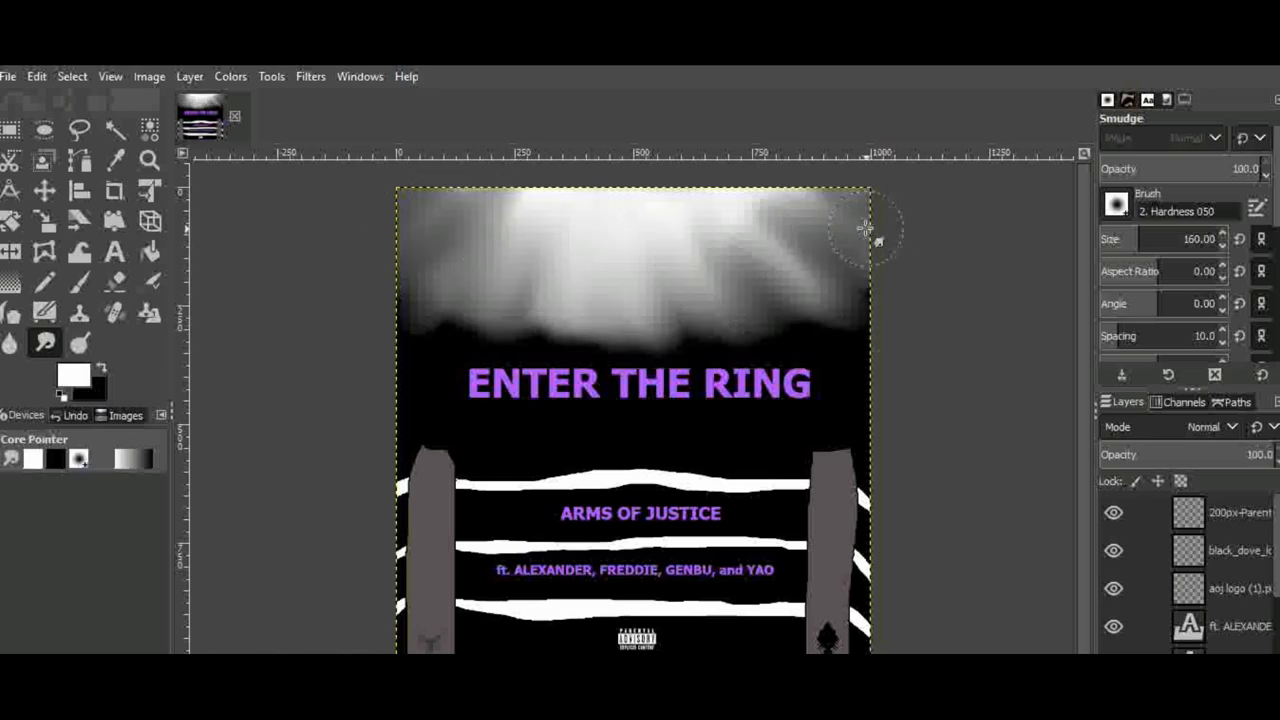
drag(865, 228, 515, 322)
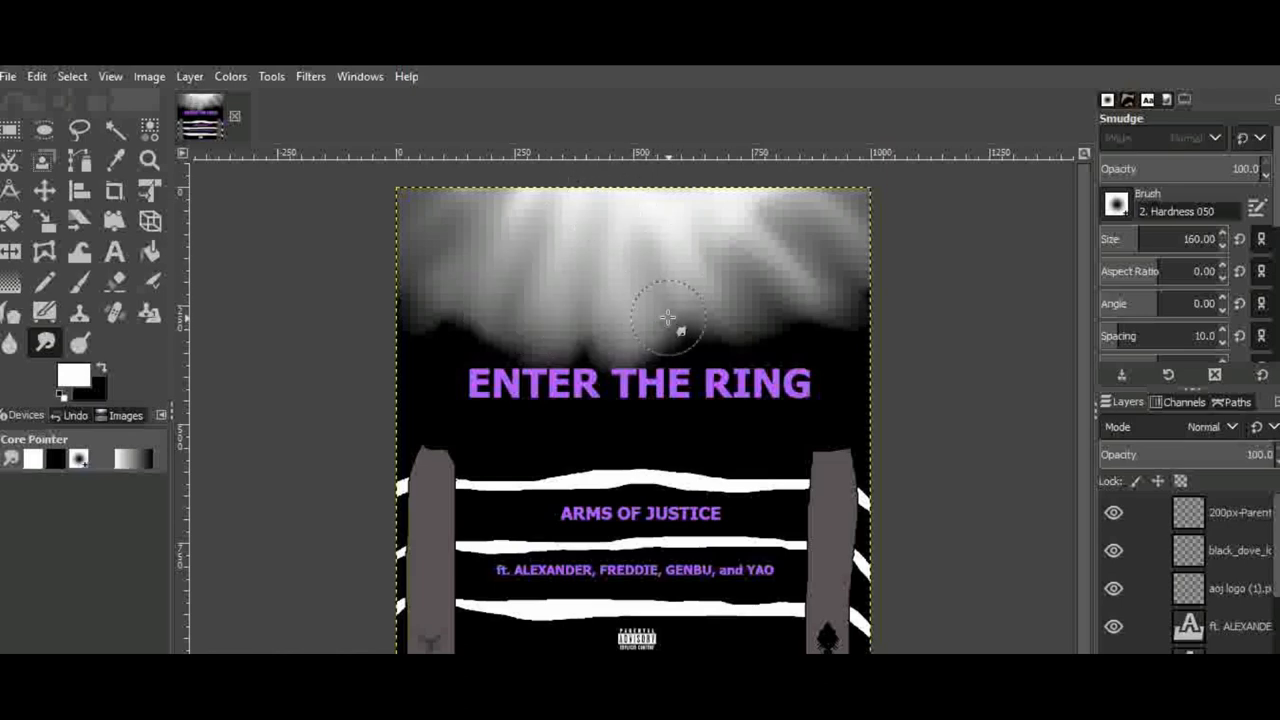
drag(668, 318, 458, 325)
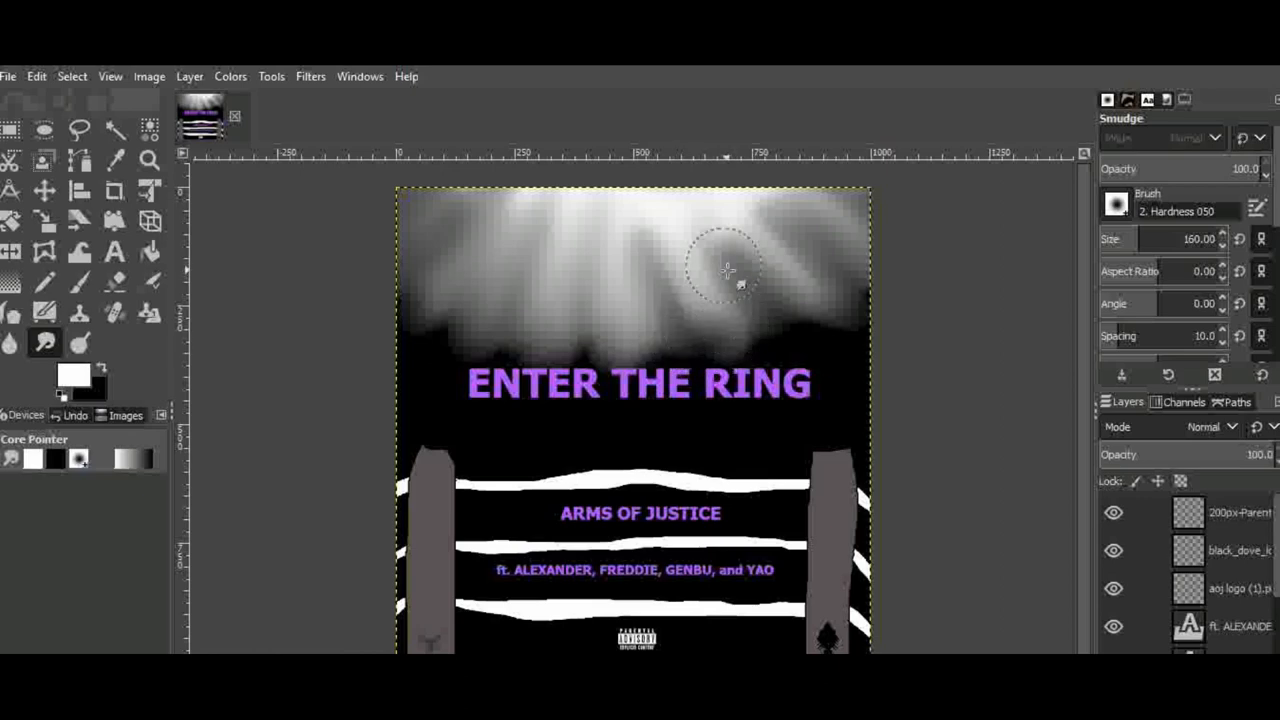
drag(727, 270, 820, 265)
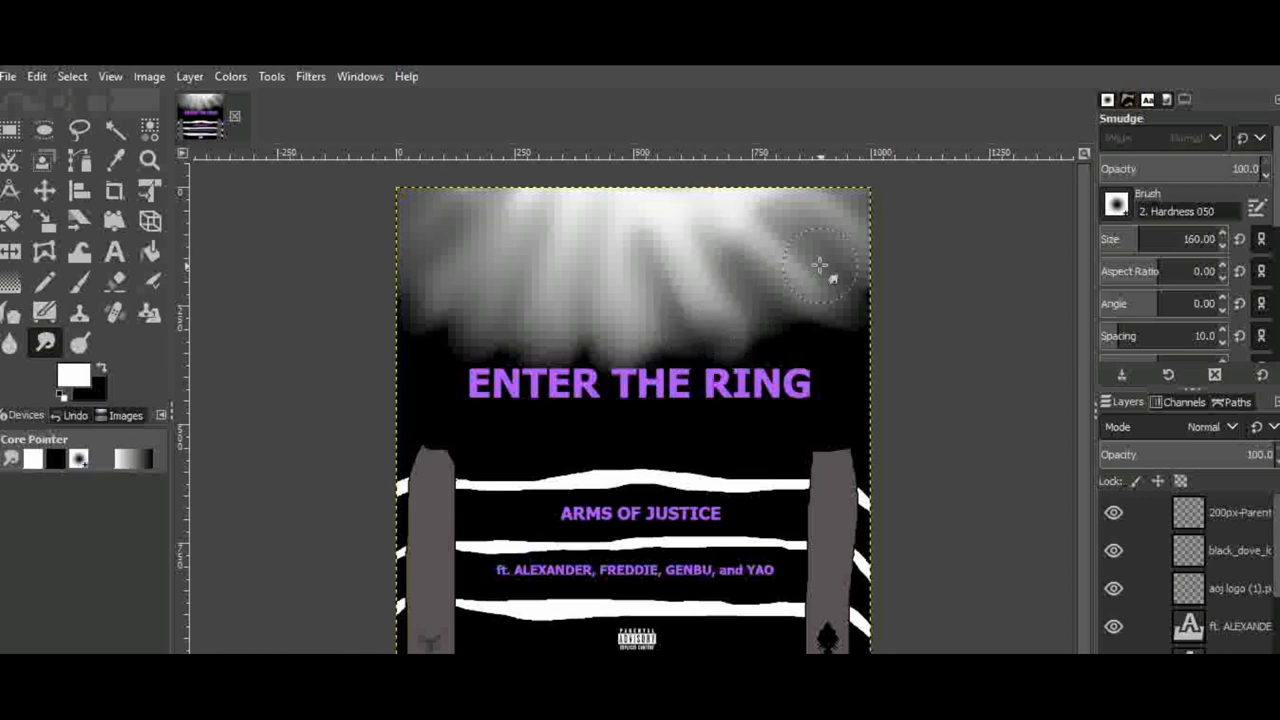
click(44, 190)
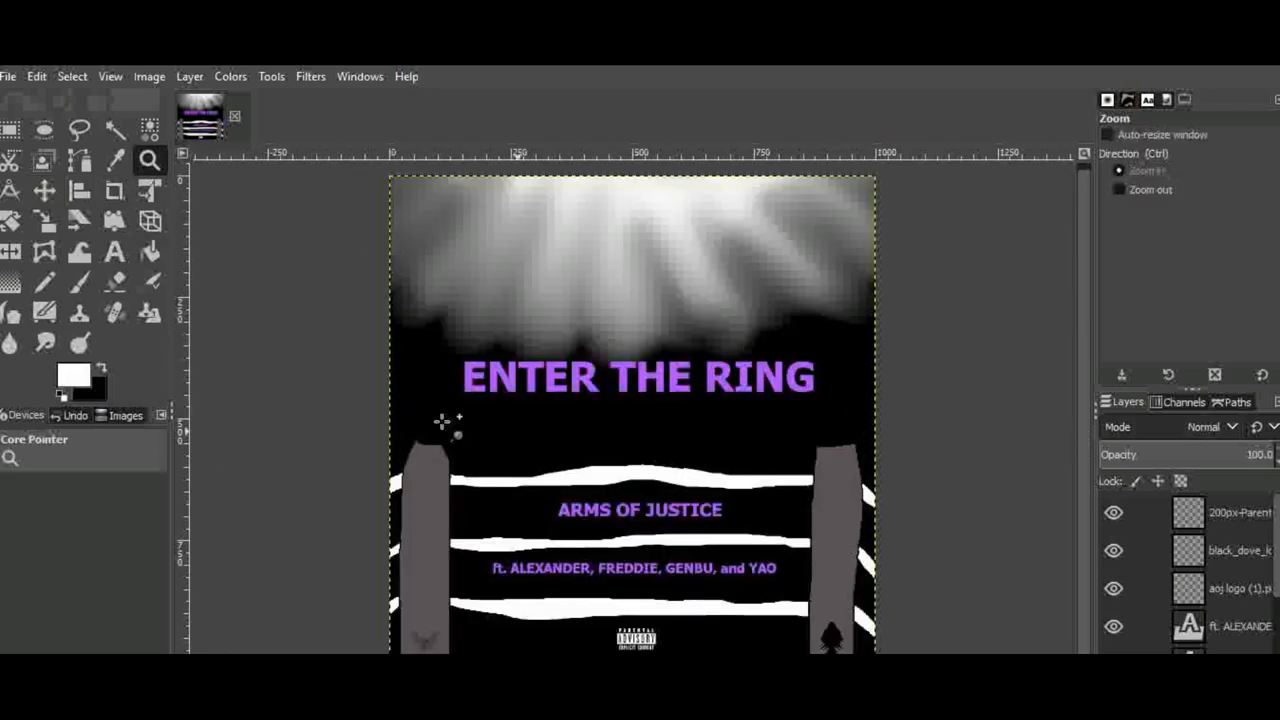
click(44, 190)
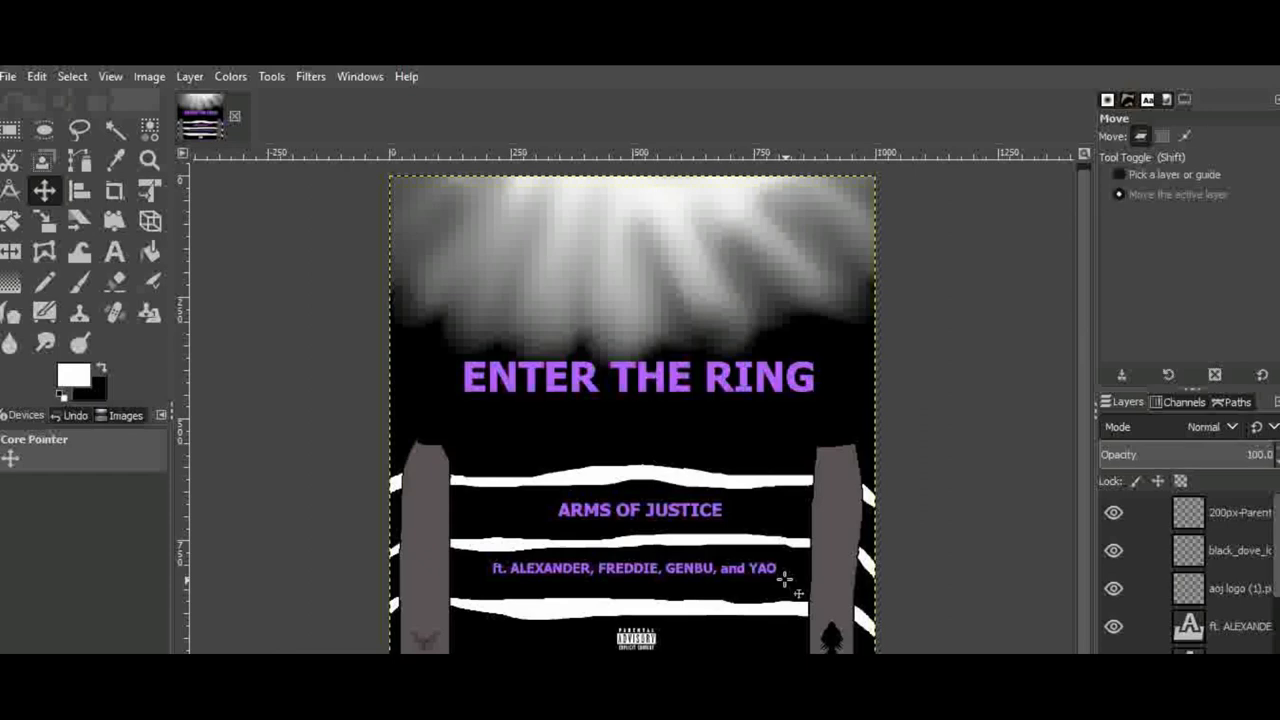